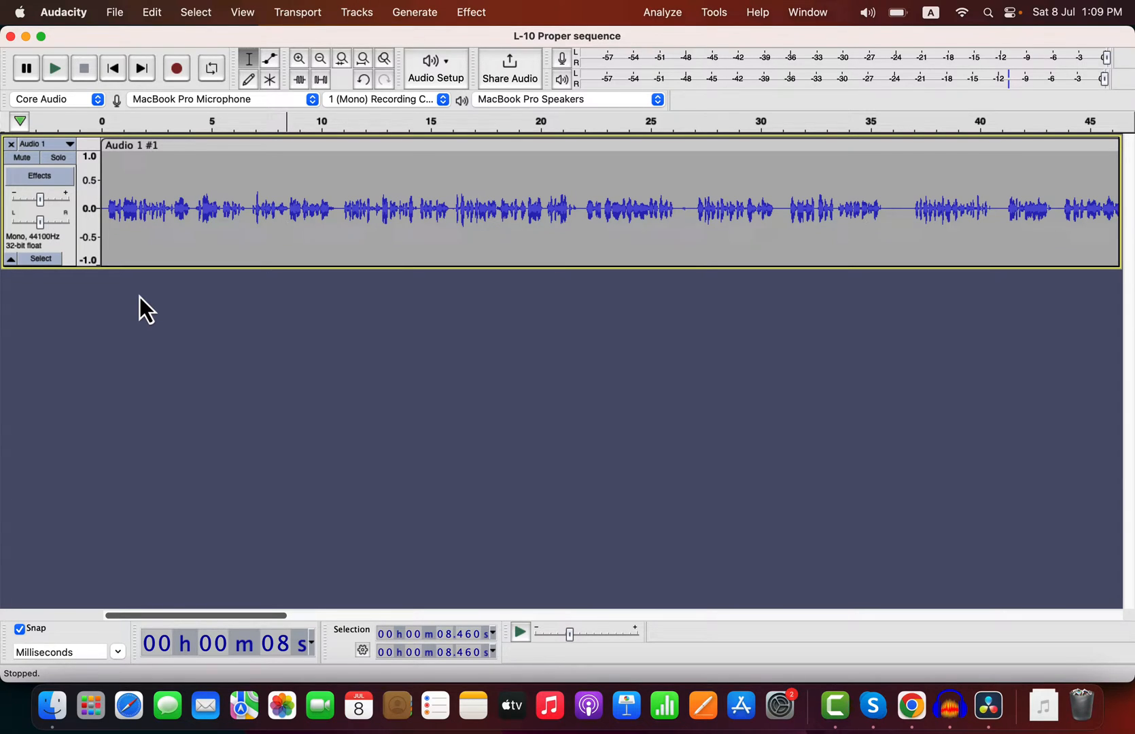
Step: Stop playback of the recording and rename the duplicated top clip to De-Ess
click(54, 68)
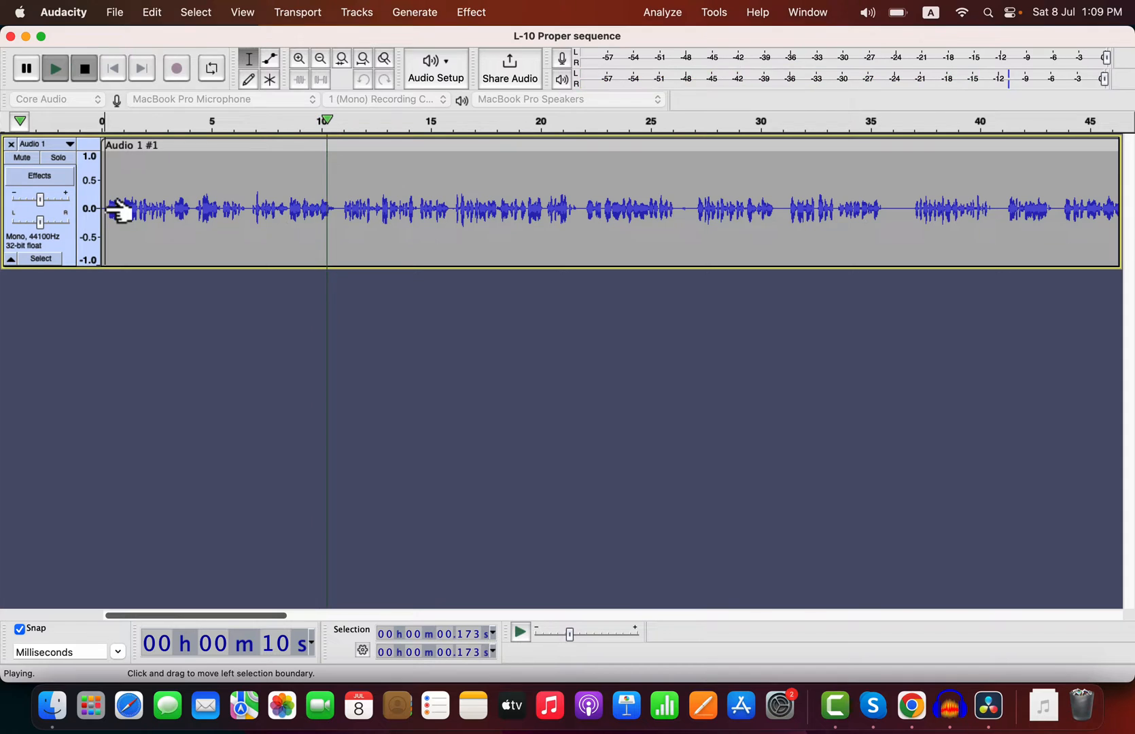
click(84, 68)
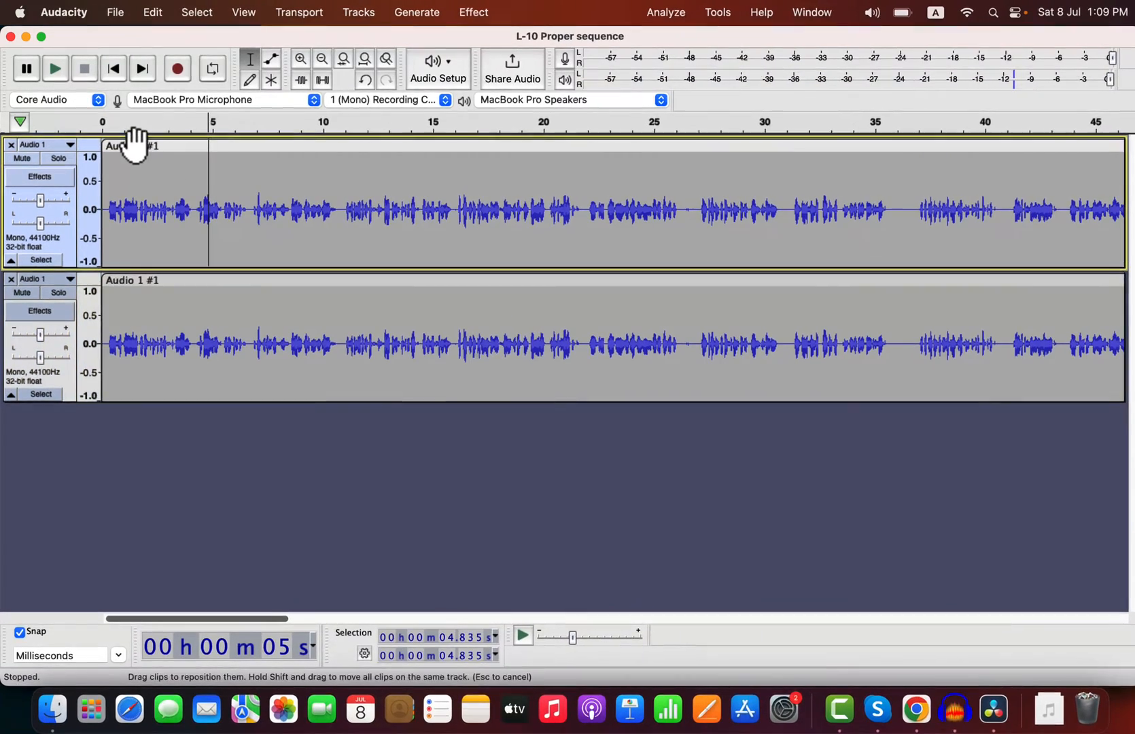
double_click(130, 145)
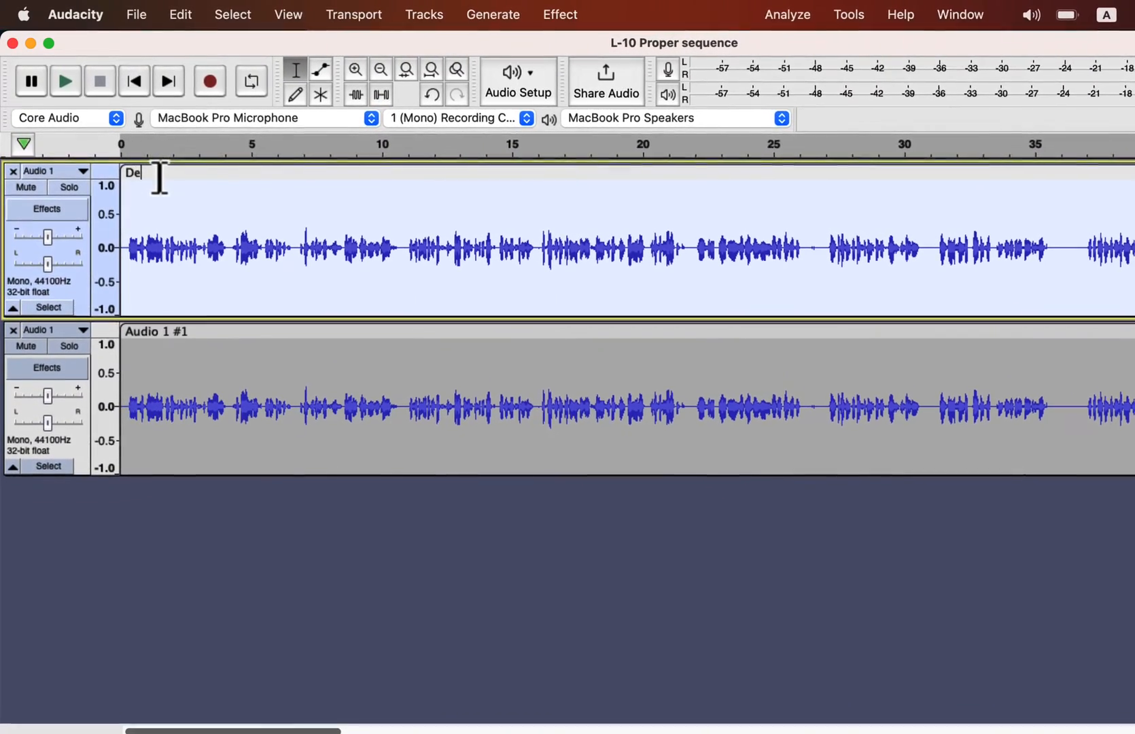
text(-Ess)
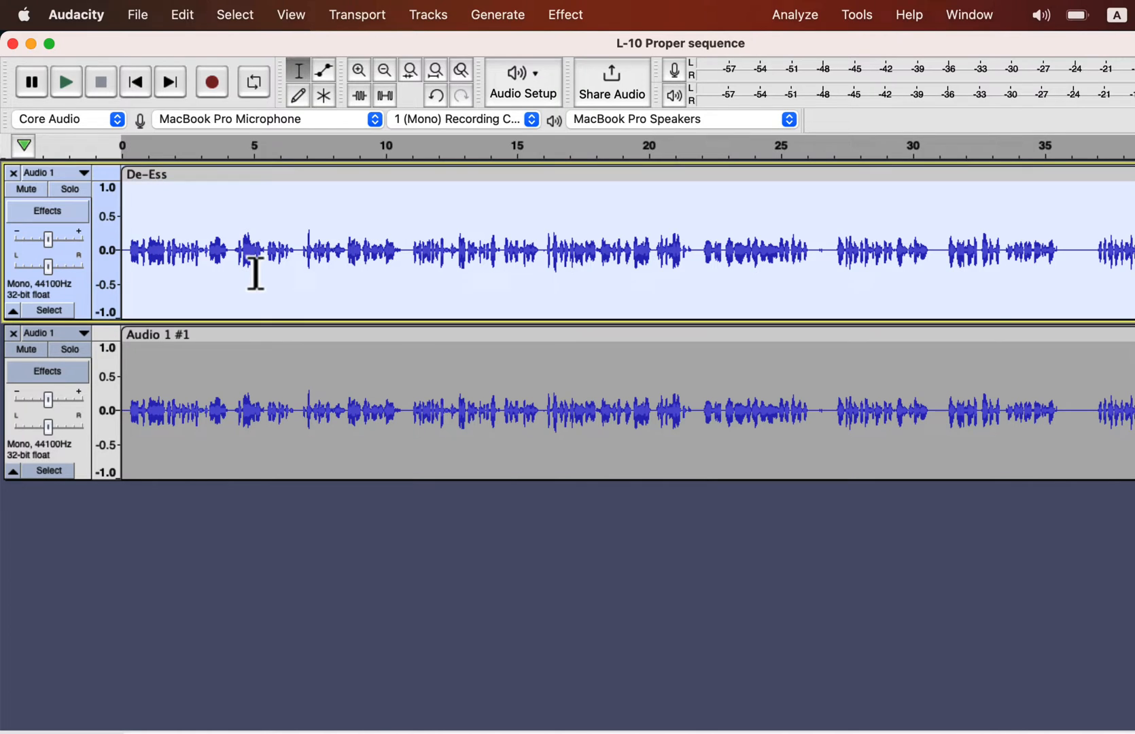
mouse_move(878, 40)
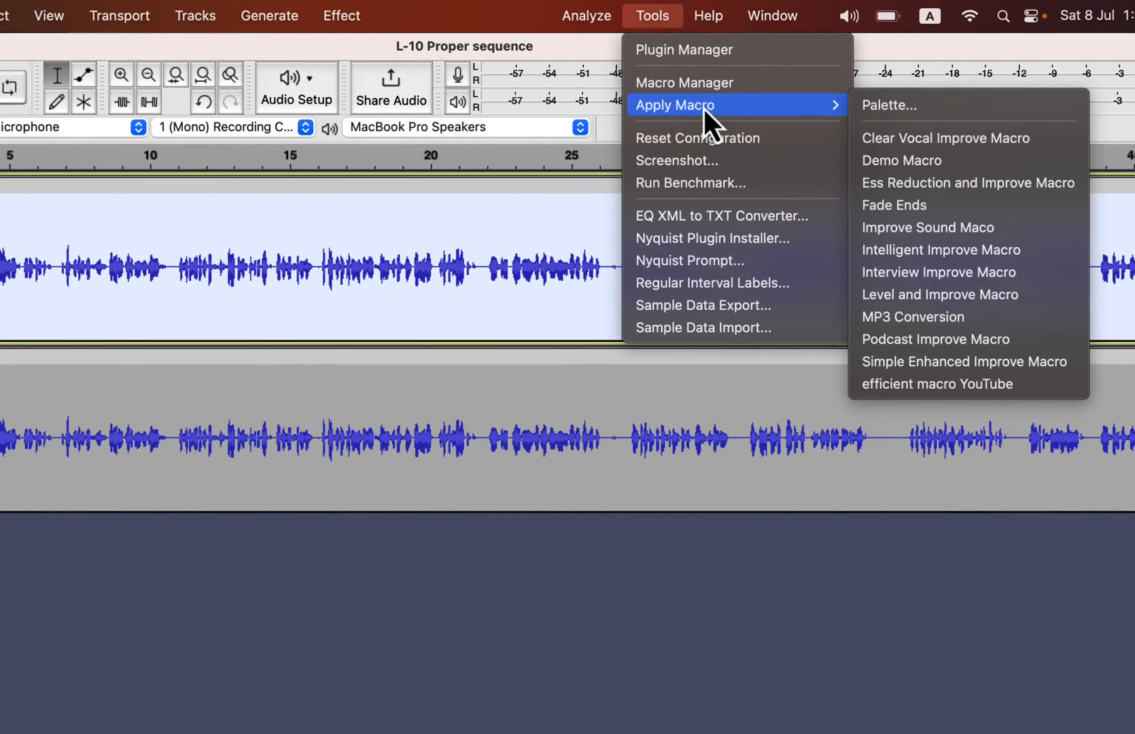
mouse_move(967, 182)
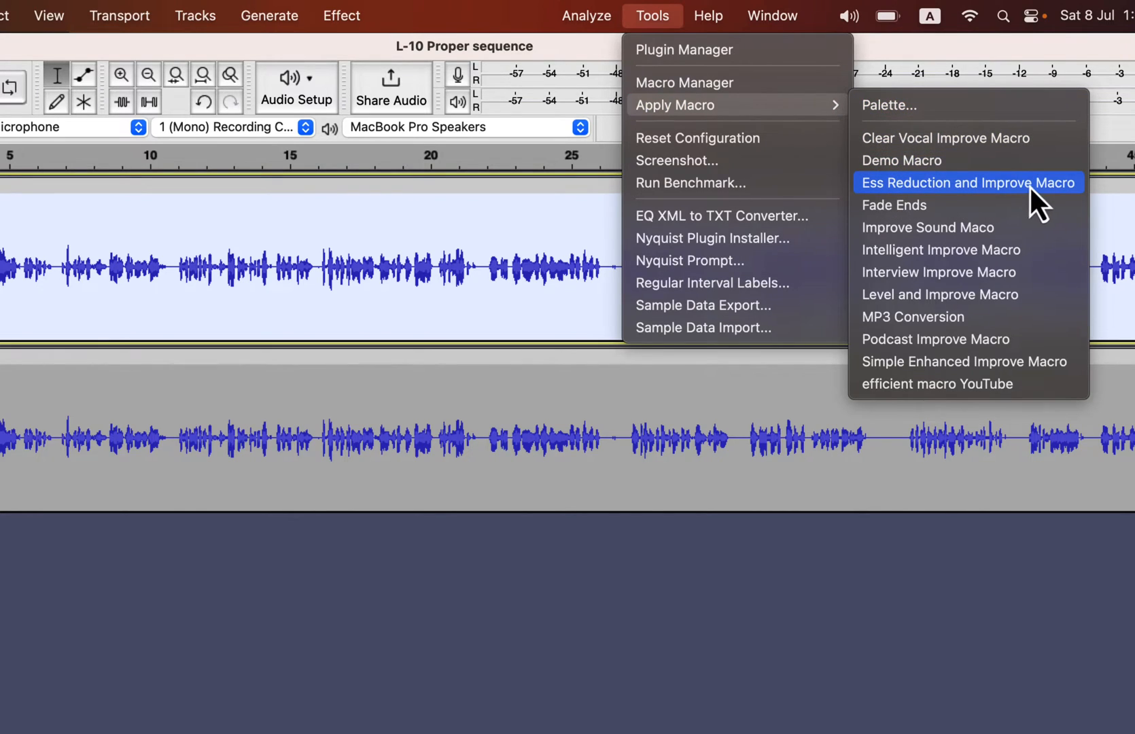
Step: Run Ess Reduction and Improve Macro on De-Ess and Level and Improve Macro on Audio 1 #1
click(967, 182)
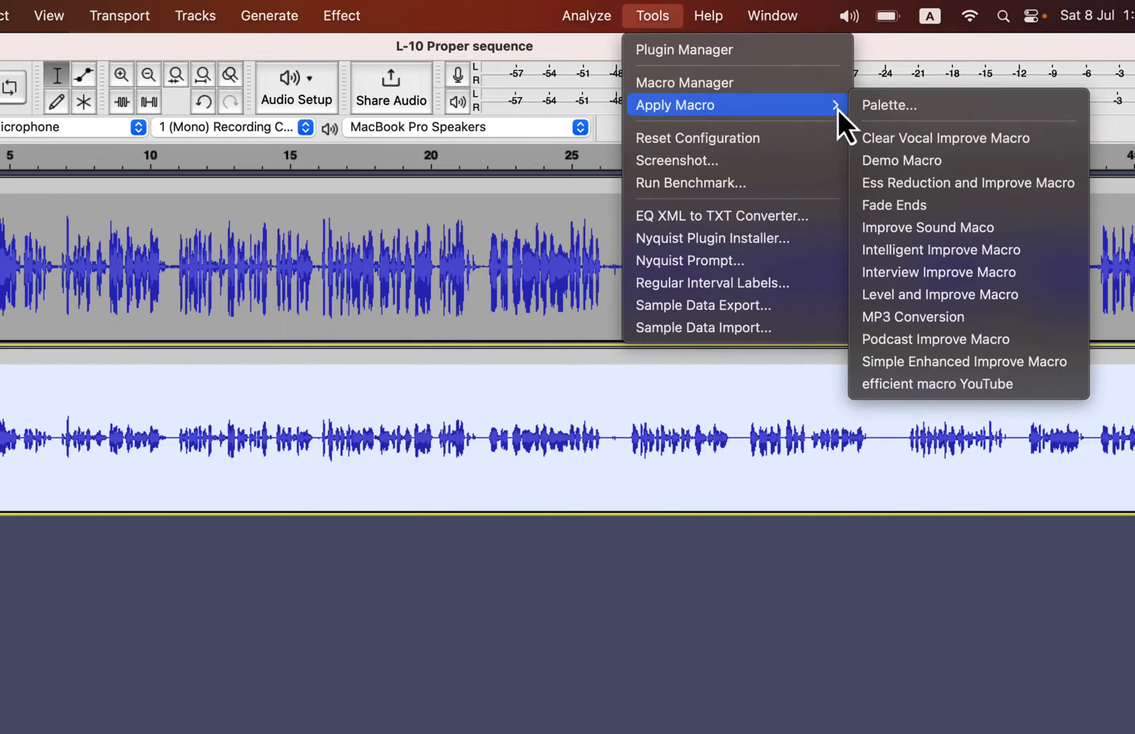
mouse_move(889, 105)
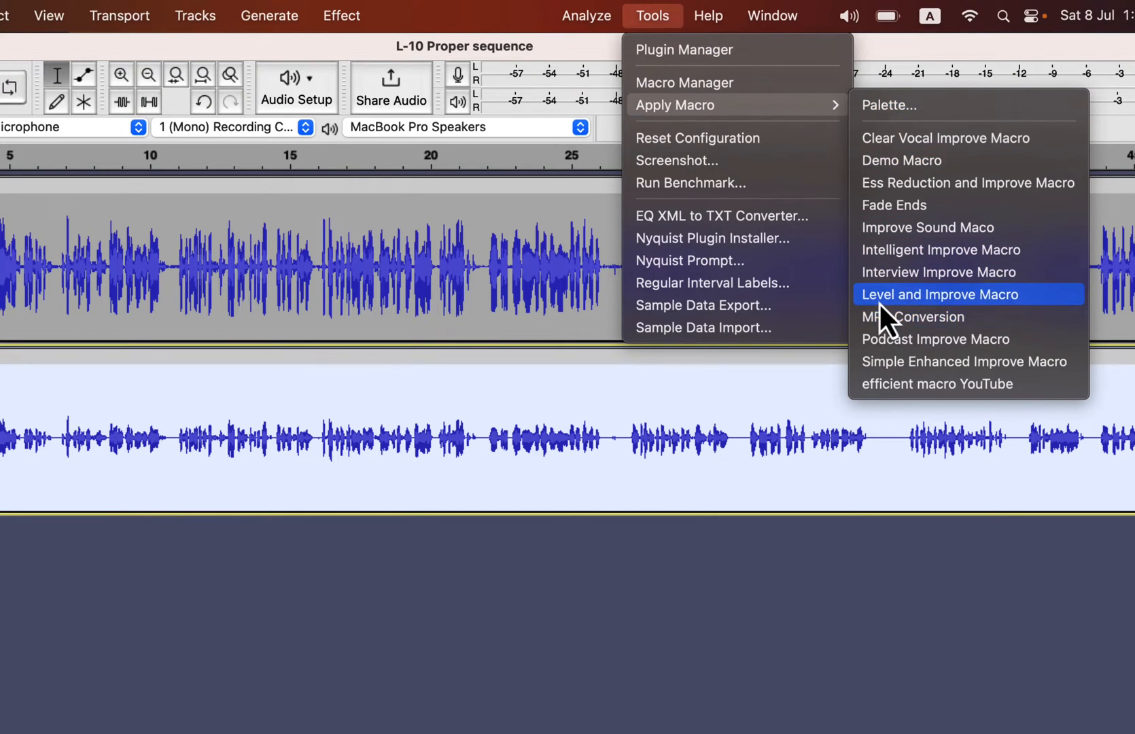
click(939, 294)
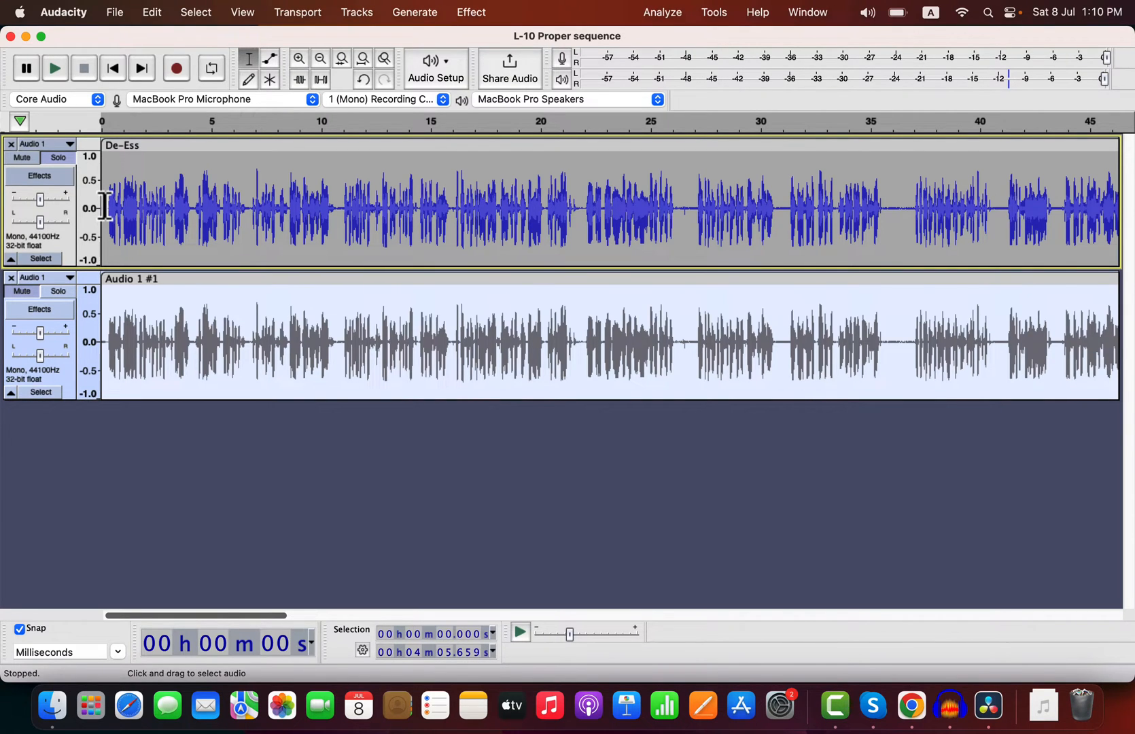
click(116, 208)
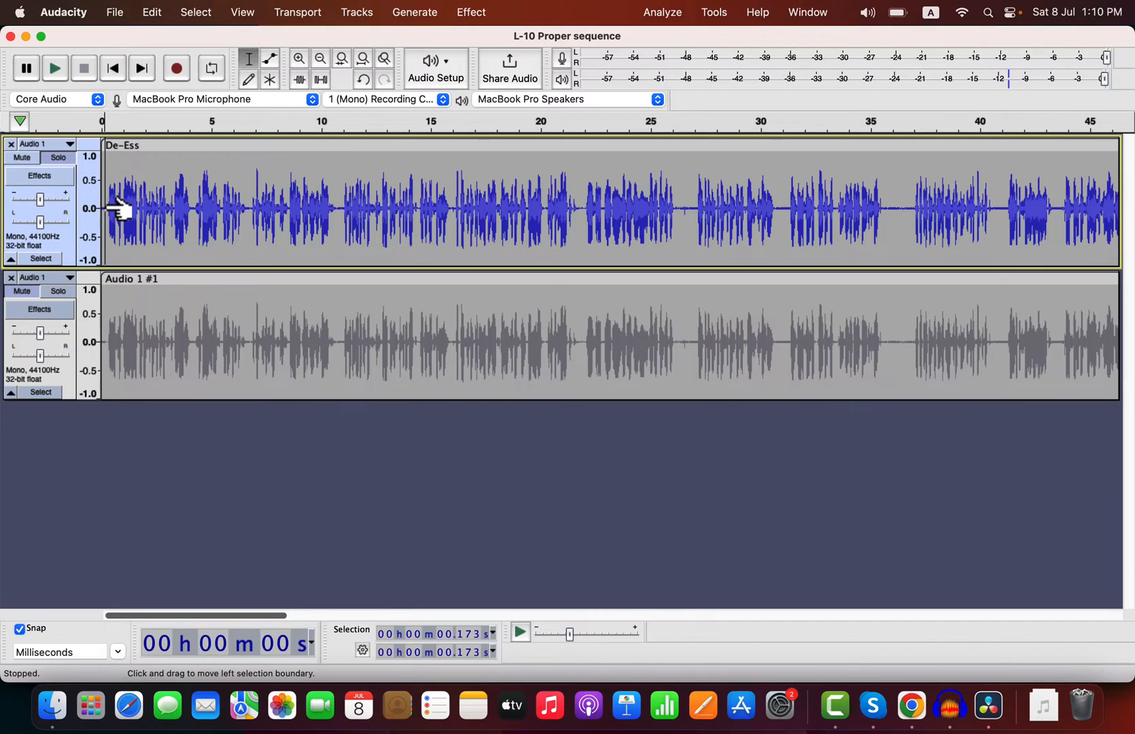
click(55, 68)
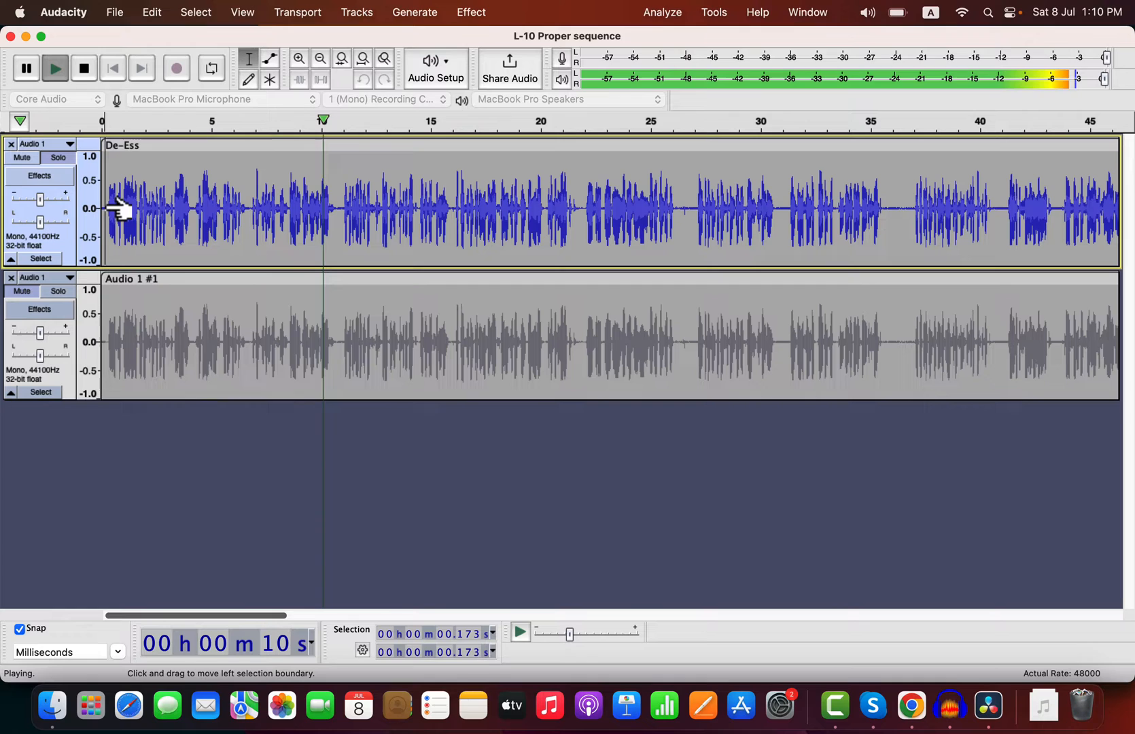
click(57, 291)
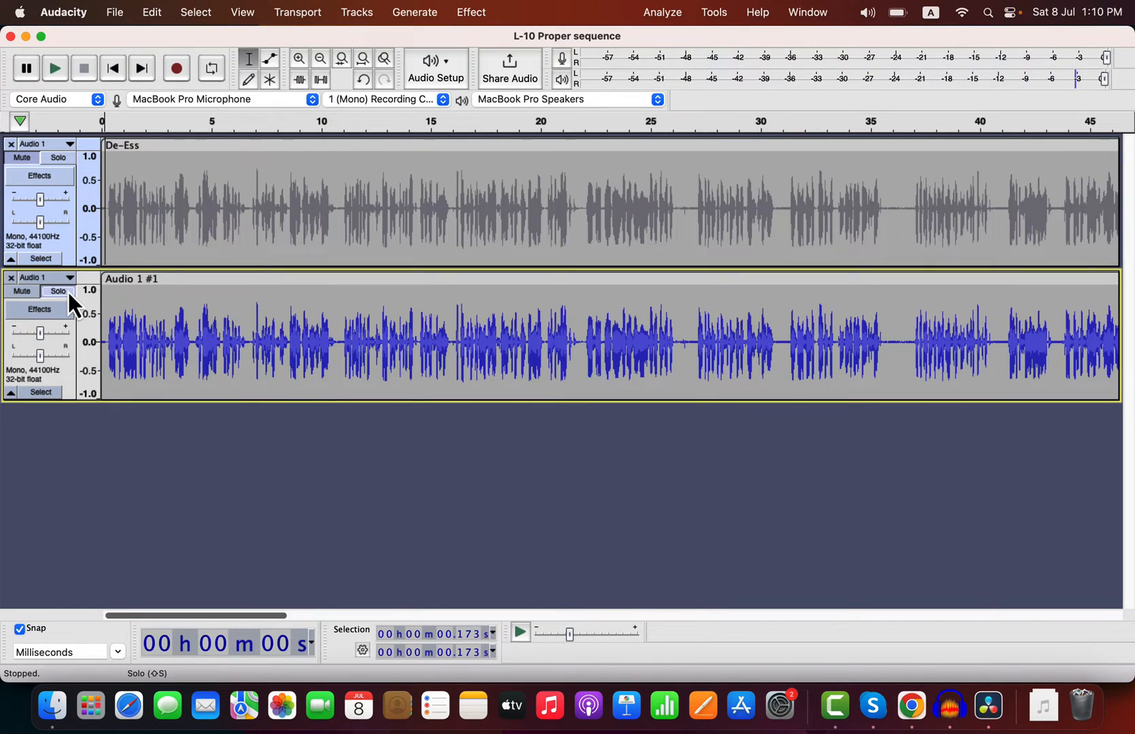
click(54, 68)
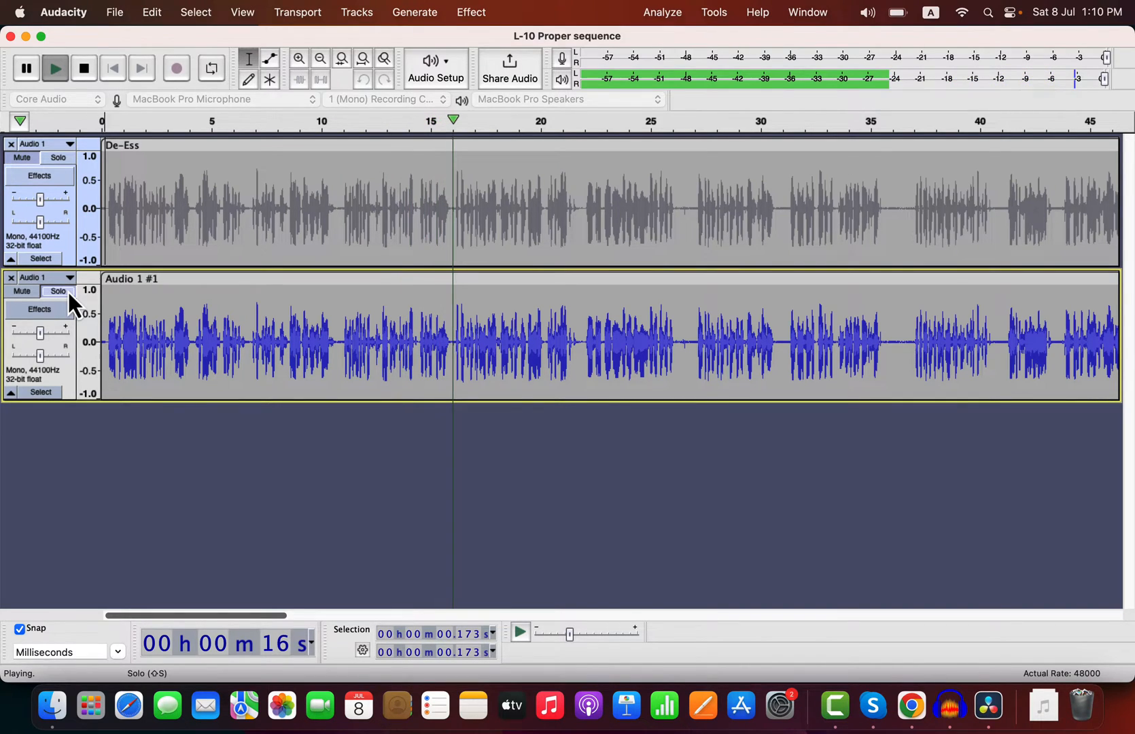
click(82, 68)
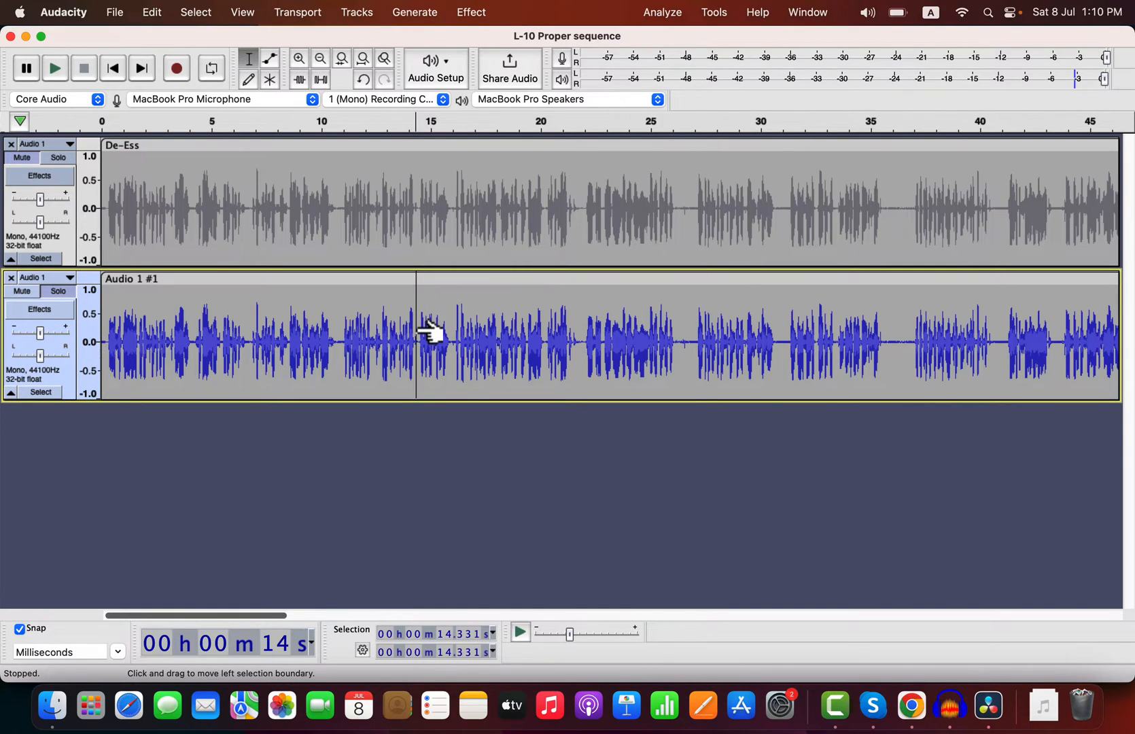
click(55, 68)
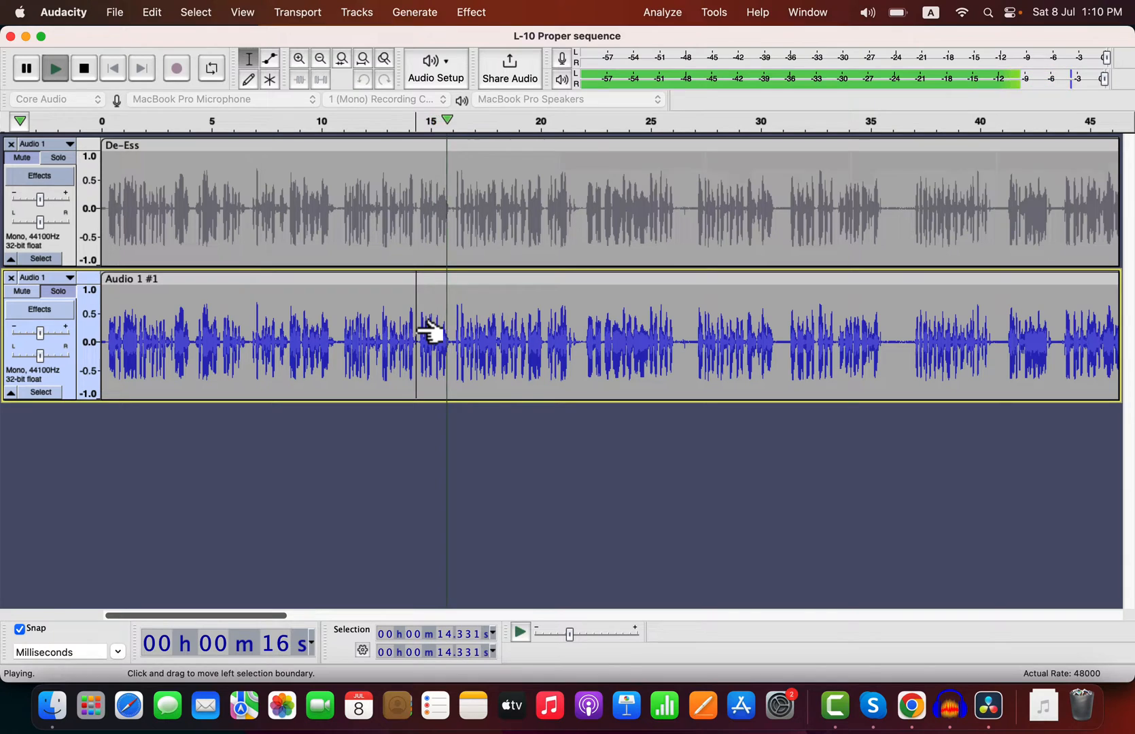
click(59, 158)
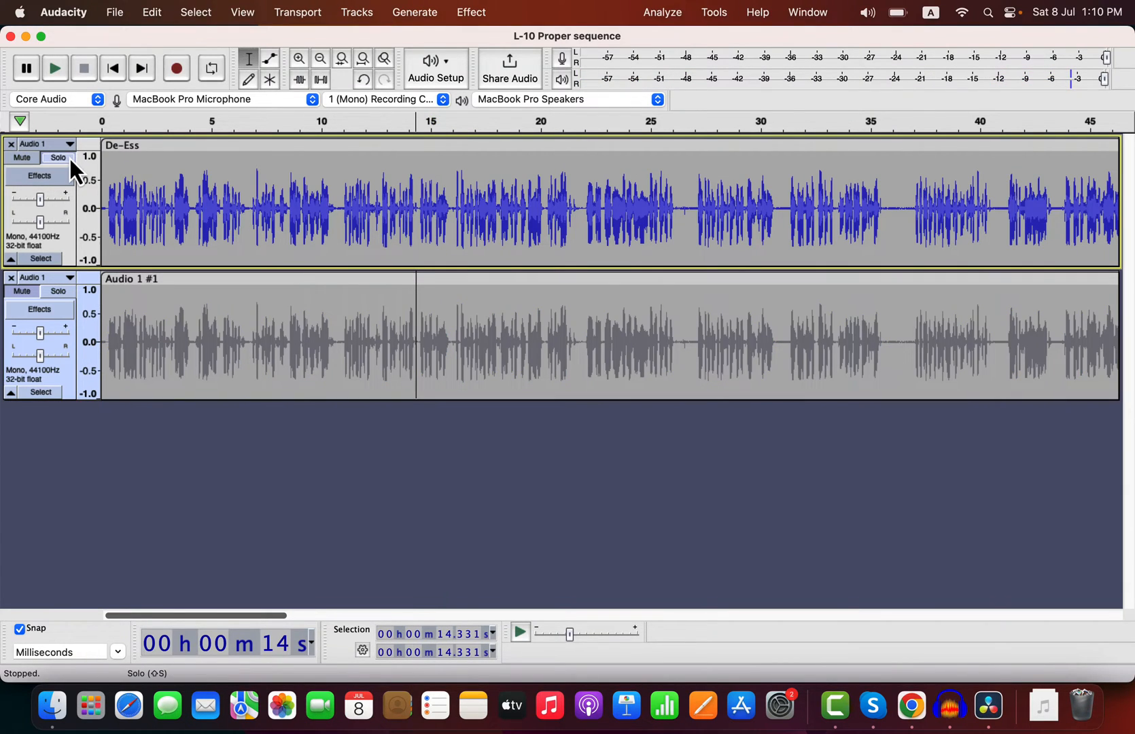
click(55, 68)
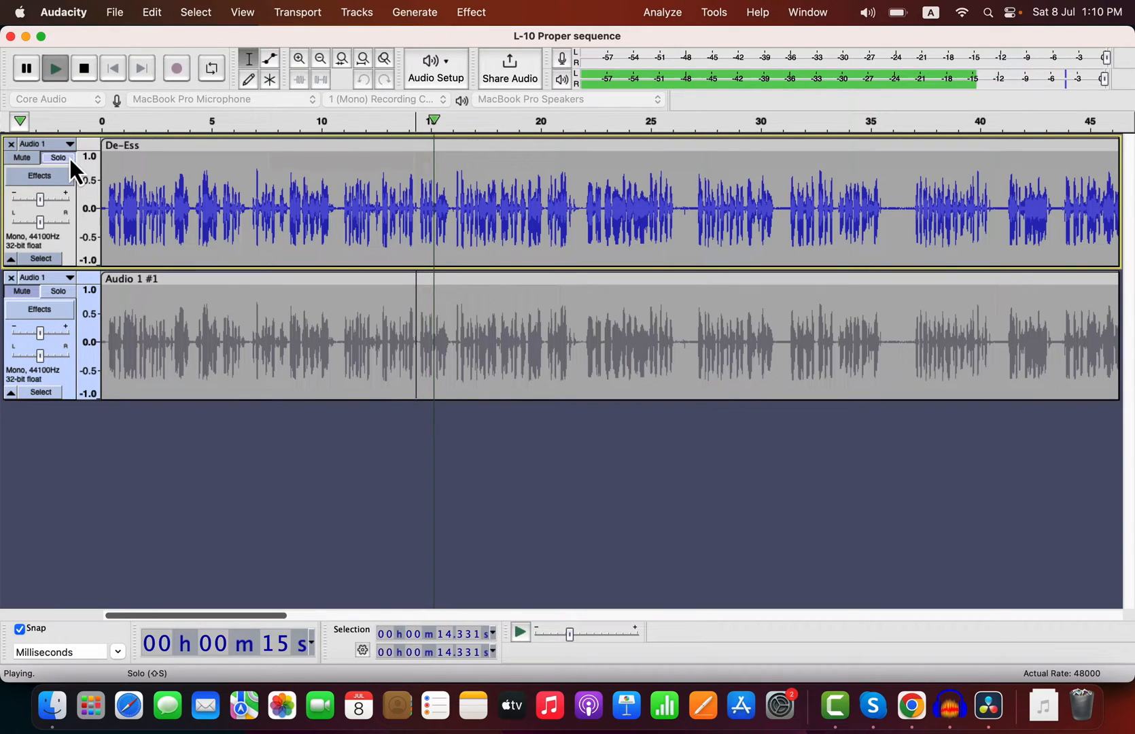
click(58, 291)
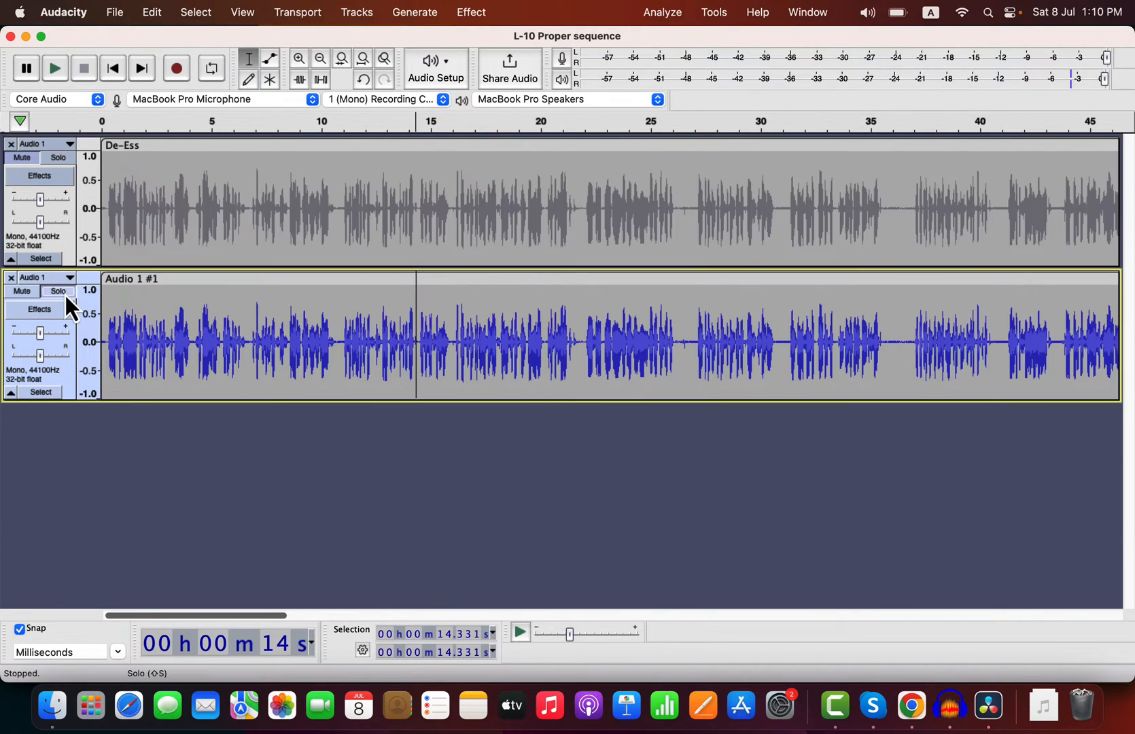
click(55, 68)
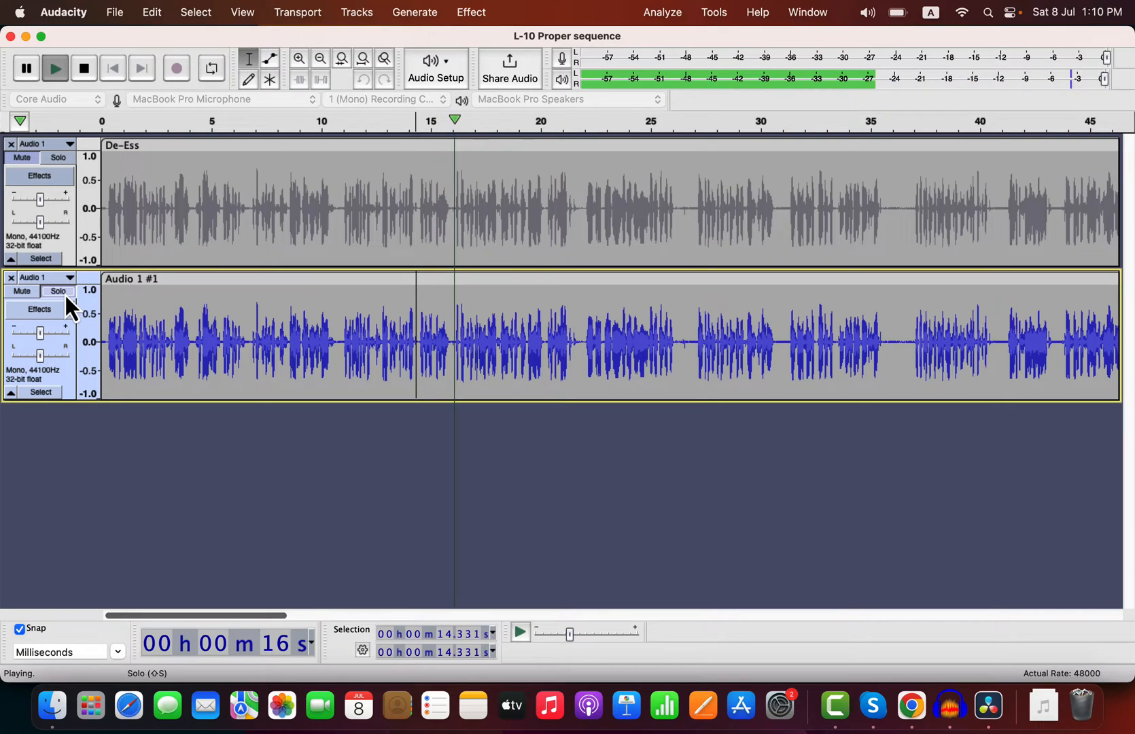
click(83, 67)
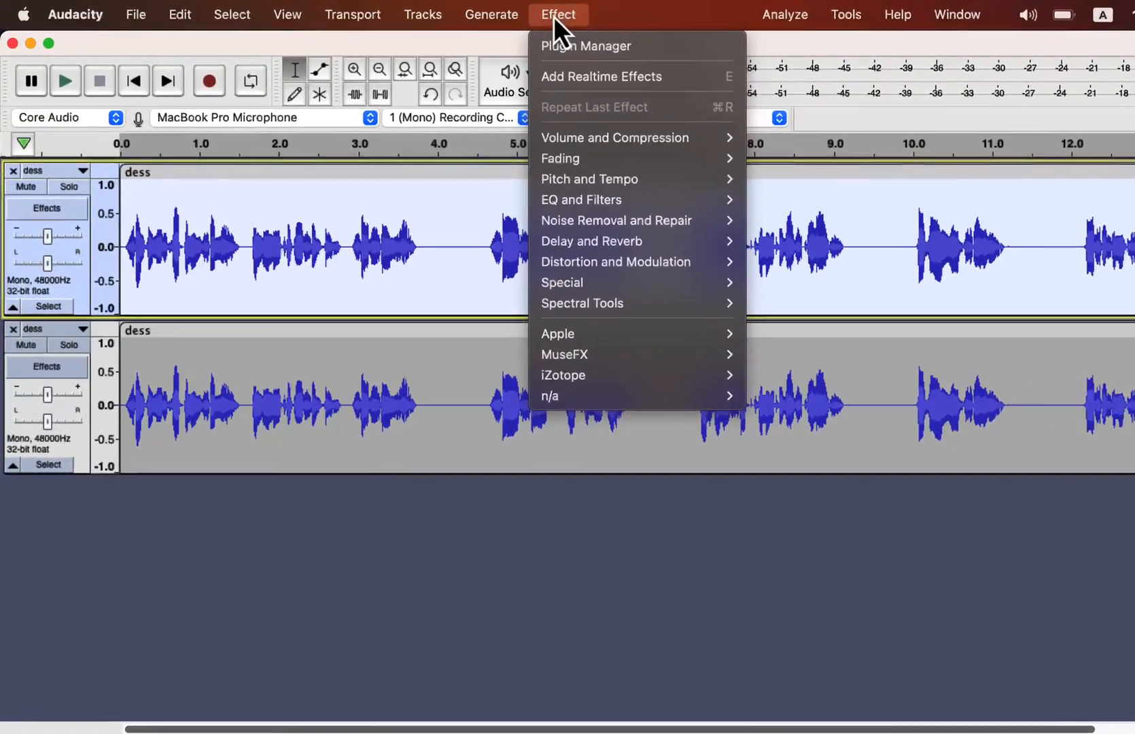
mouse_move(686, 235)
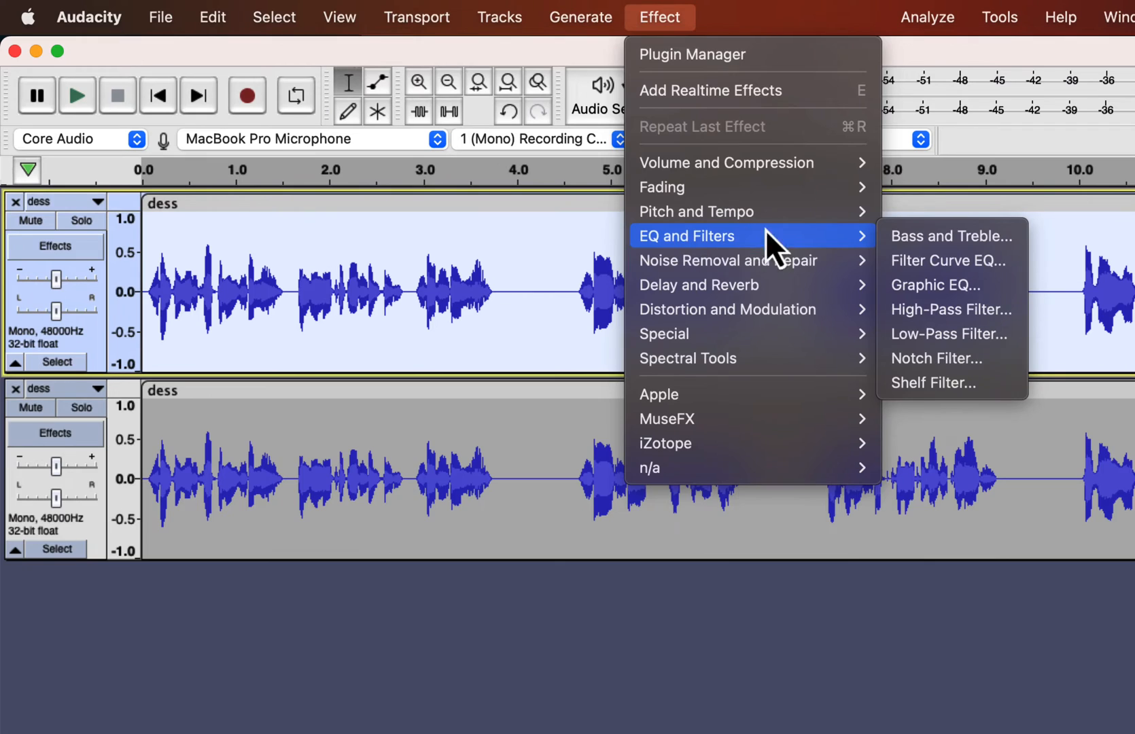
Step: Load the Ess Reduction EQ user preset in Filter Curve EQ for the top dess track
click(944, 260)
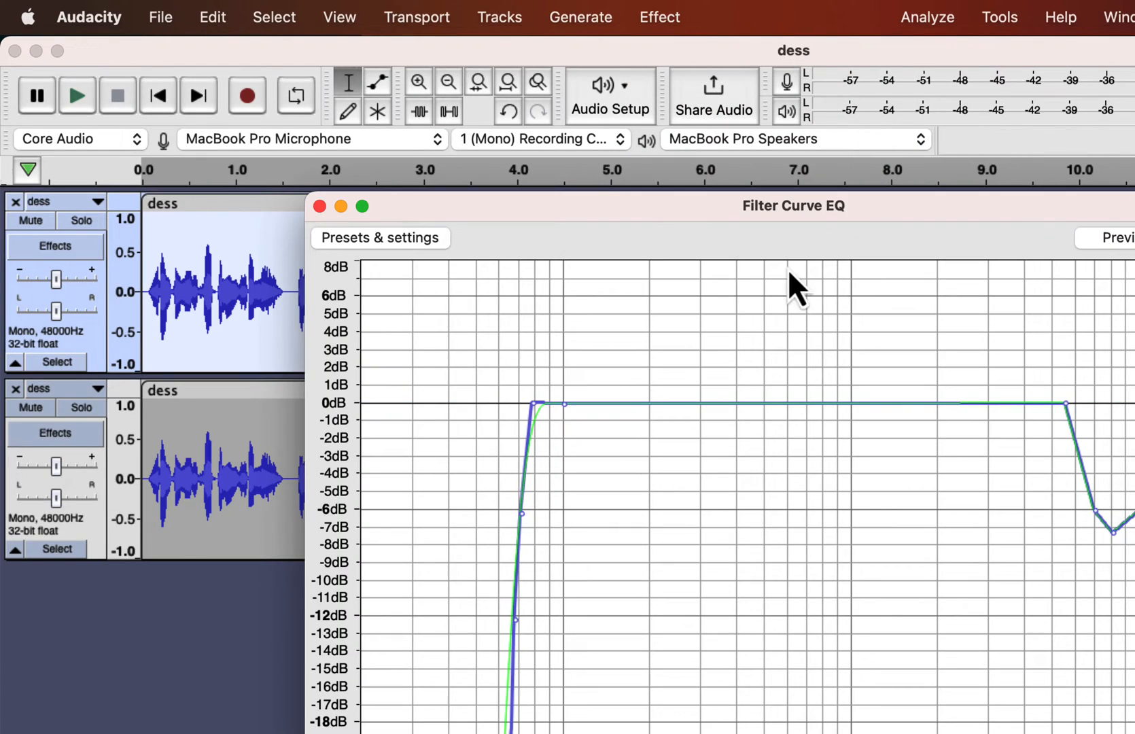
click(379, 238)
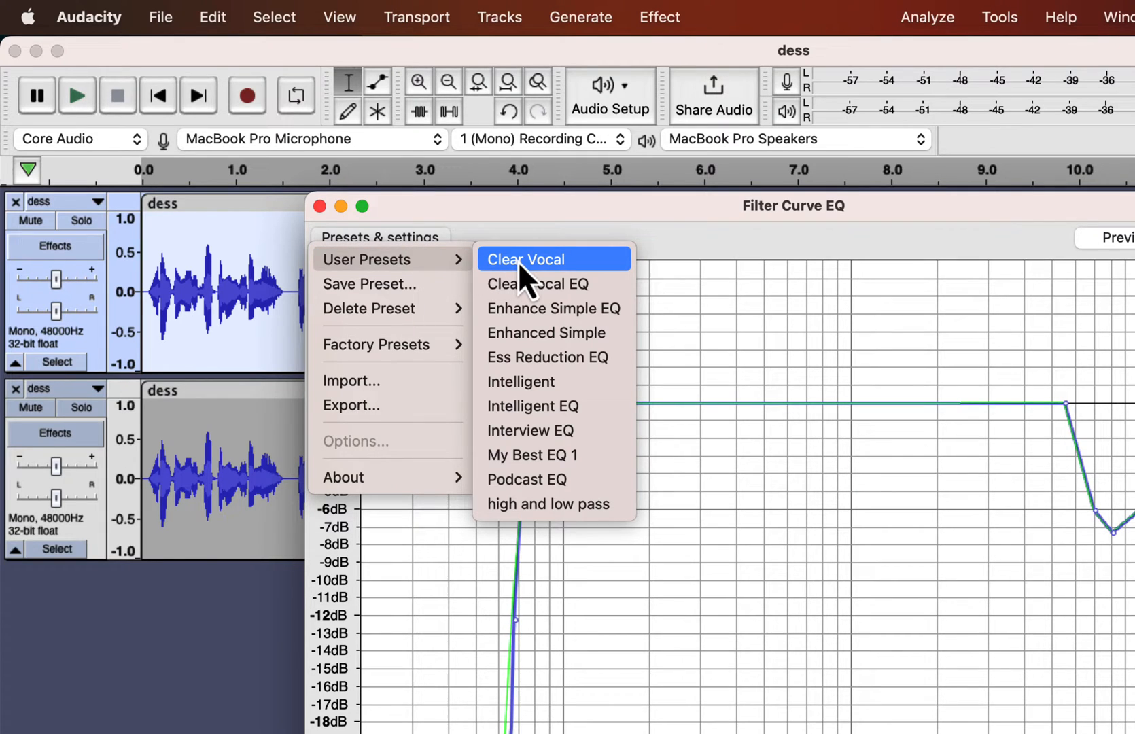
mouse_move(550, 356)
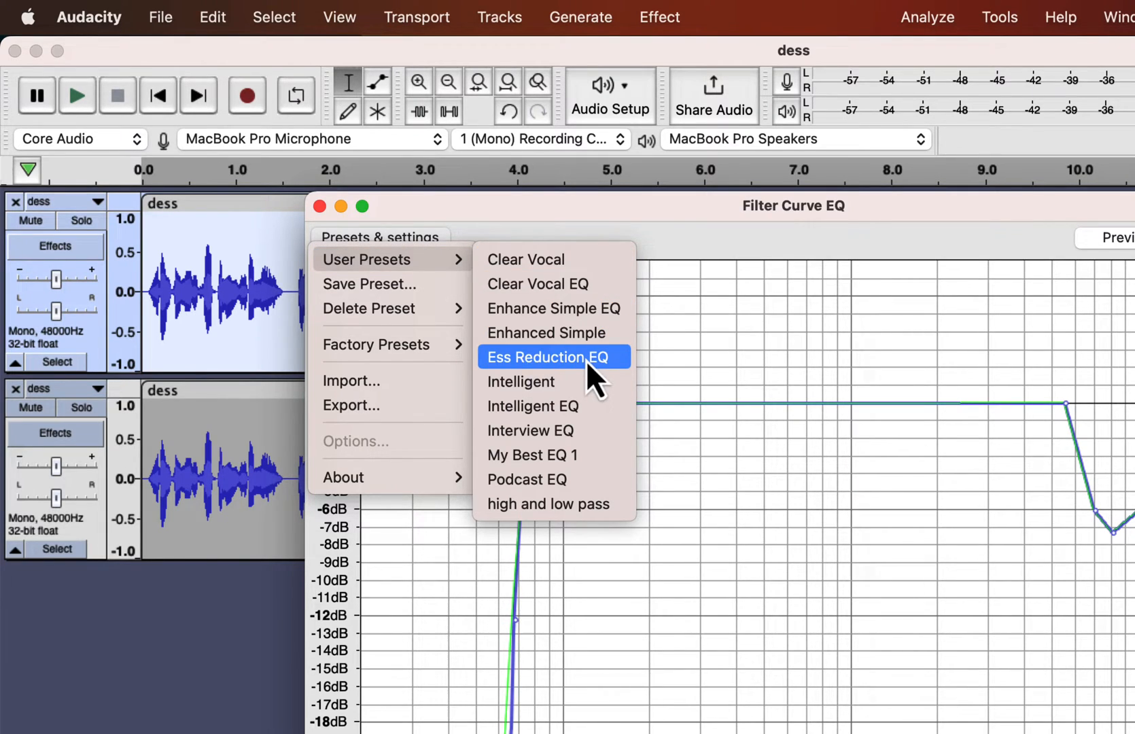
click(550, 357)
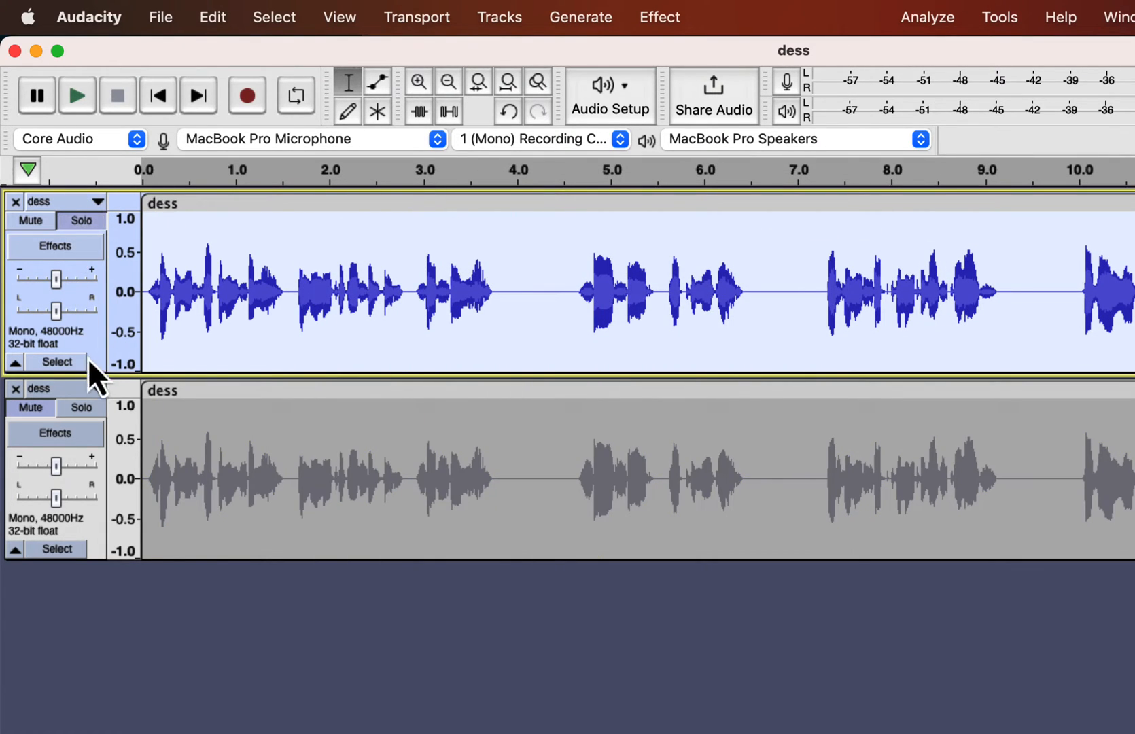
Step: Solo the equalised top dess track and audition it around the 12-second mark
click(77, 95)
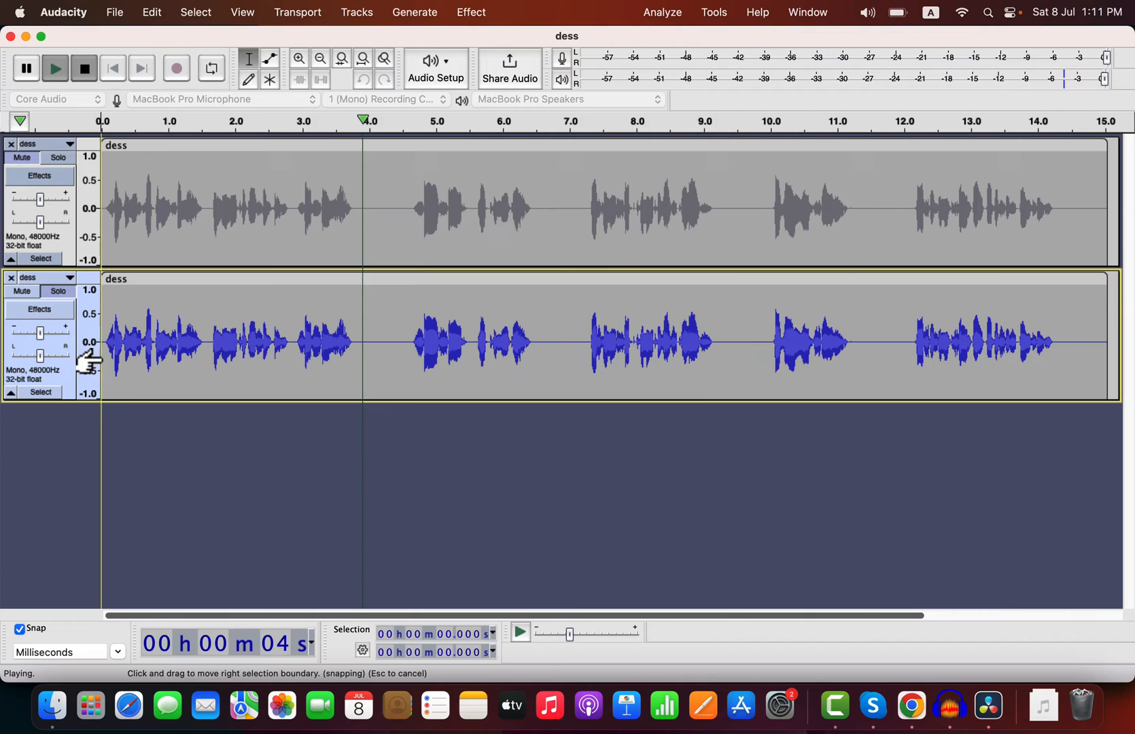
click(58, 158)
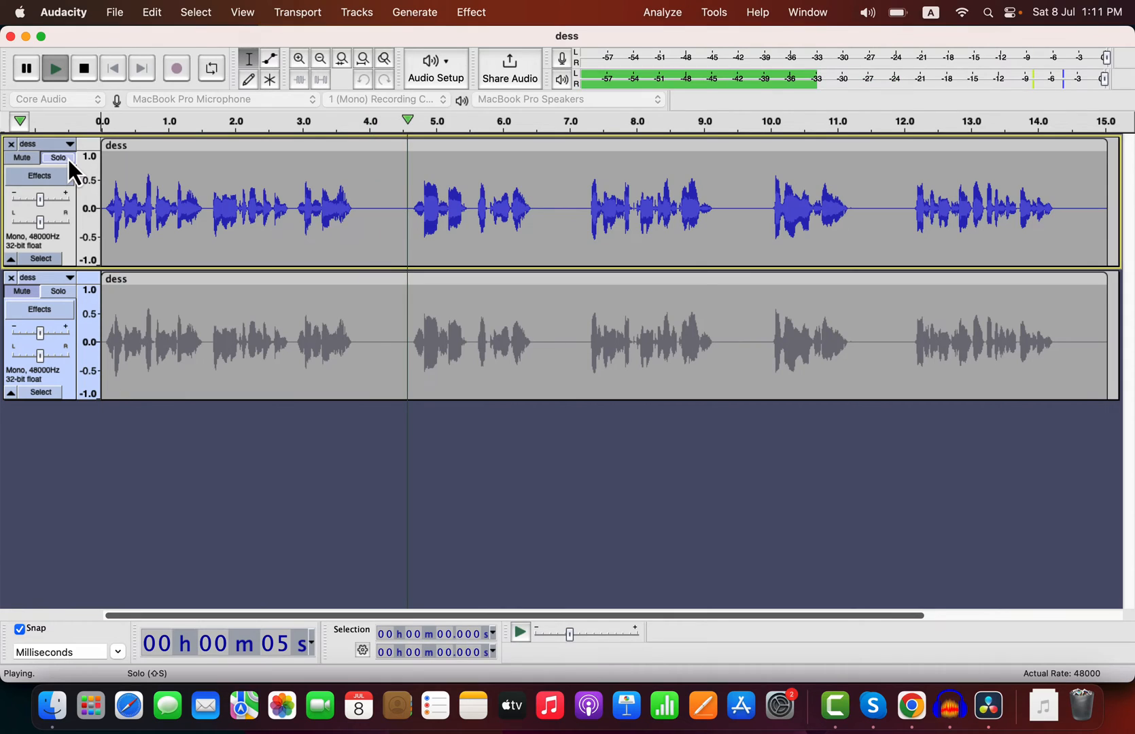
click(83, 68)
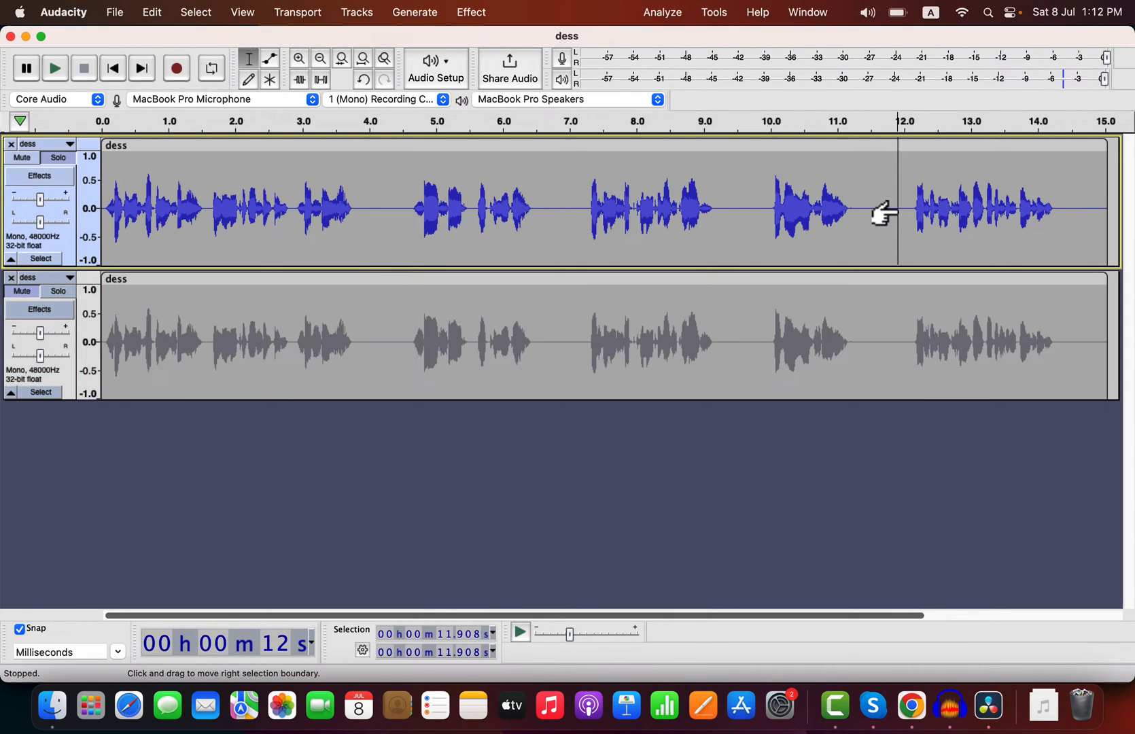
click(54, 68)
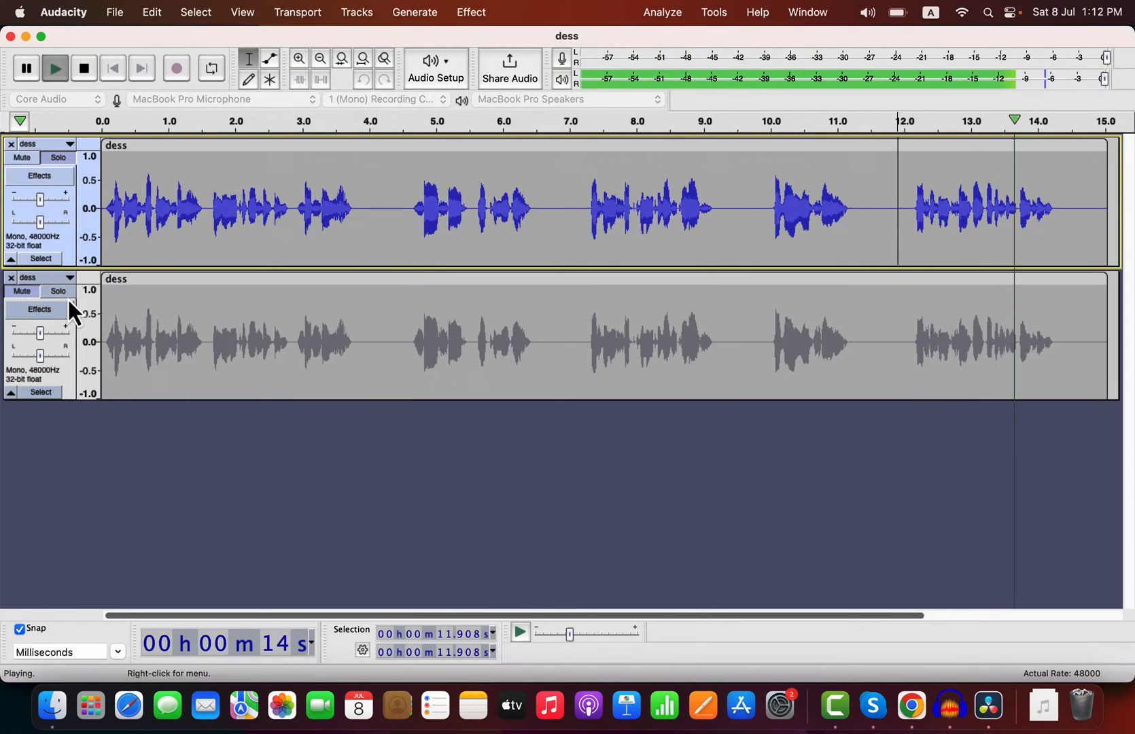
Step: Solo the lower dess track instead and play it back for comparison
click(58, 291)
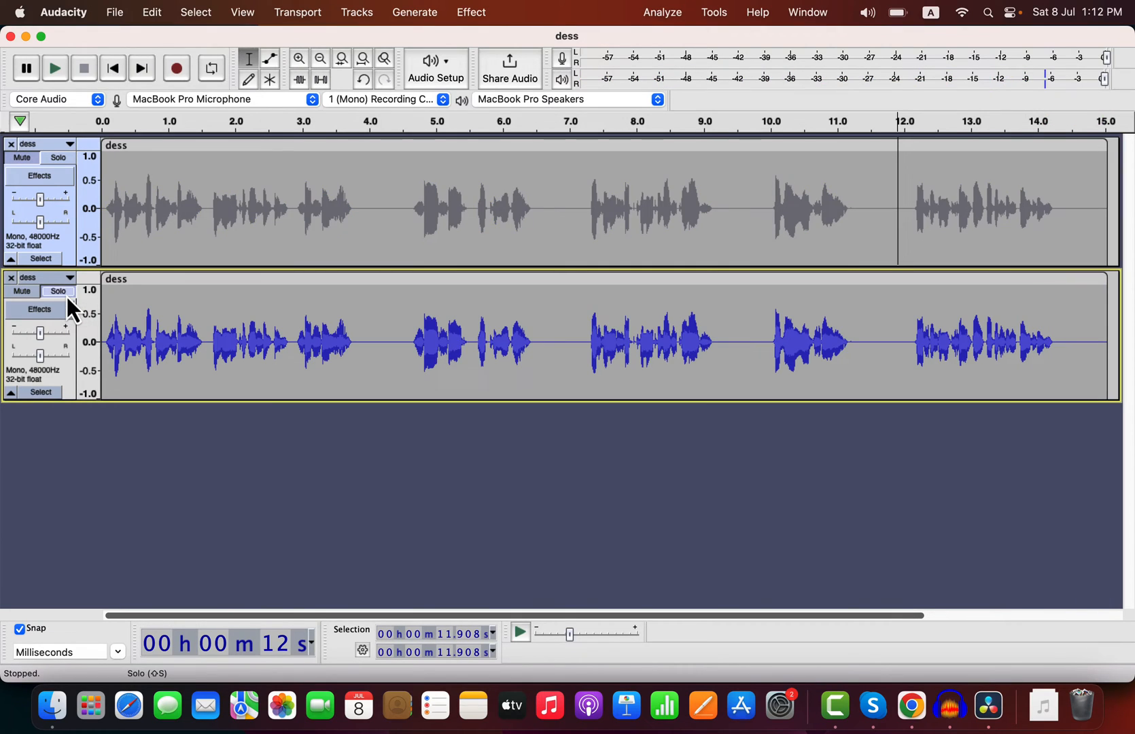
click(54, 68)
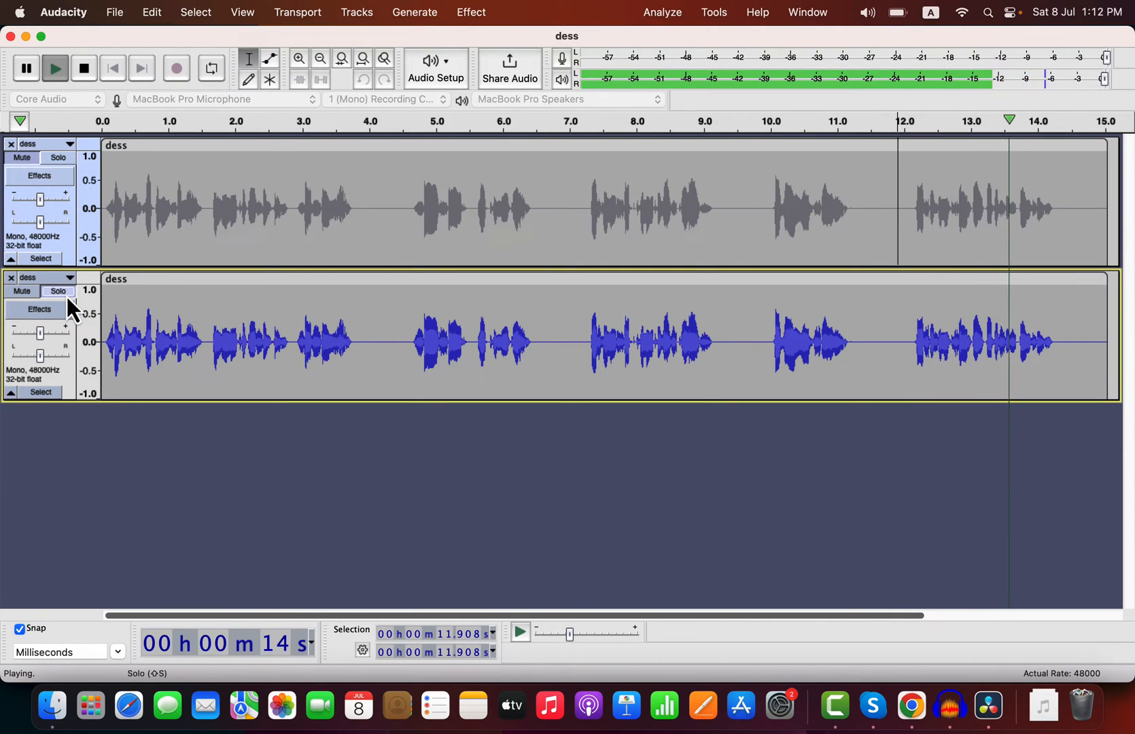
click(82, 68)
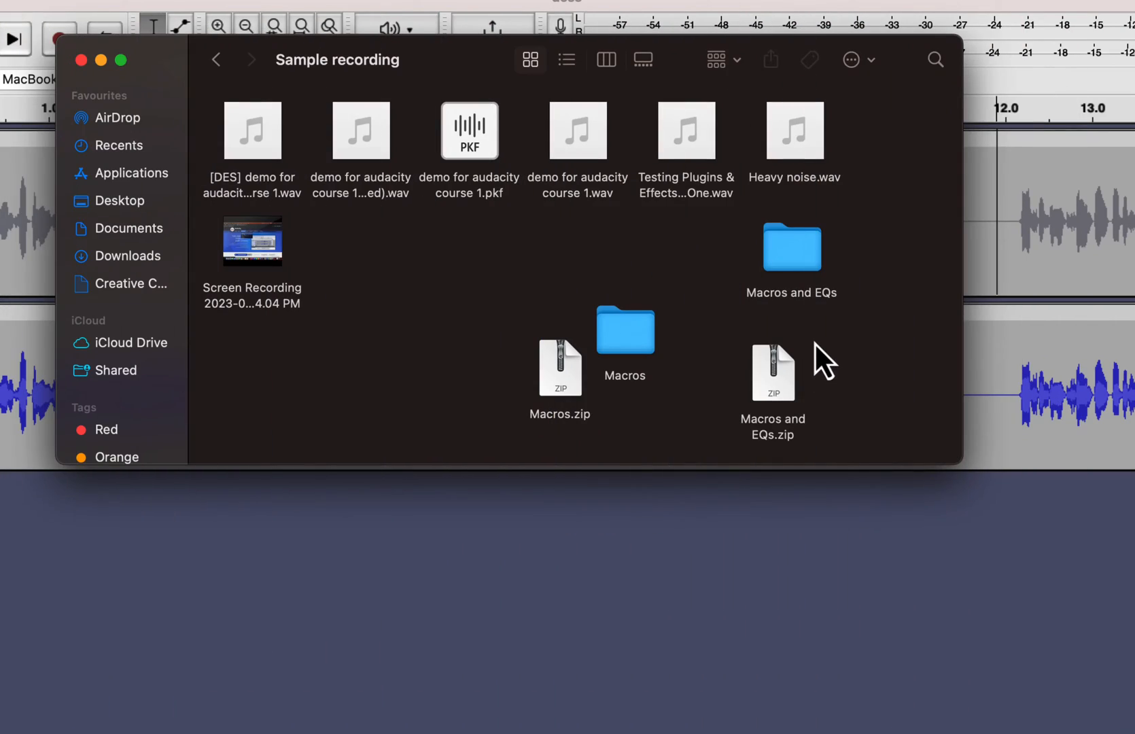
mouse_move(784, 405)
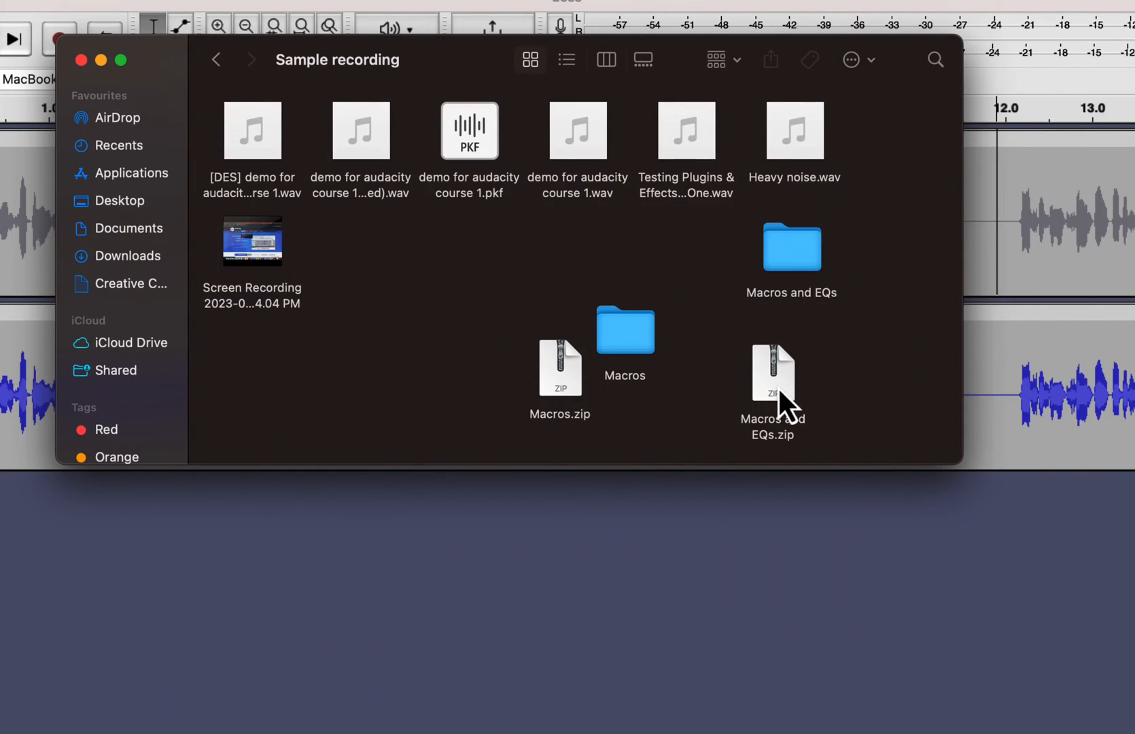
Step: Browse into the Macros and EQs folder and its EQs subfolder of preset text files, then back out
click(772, 374)
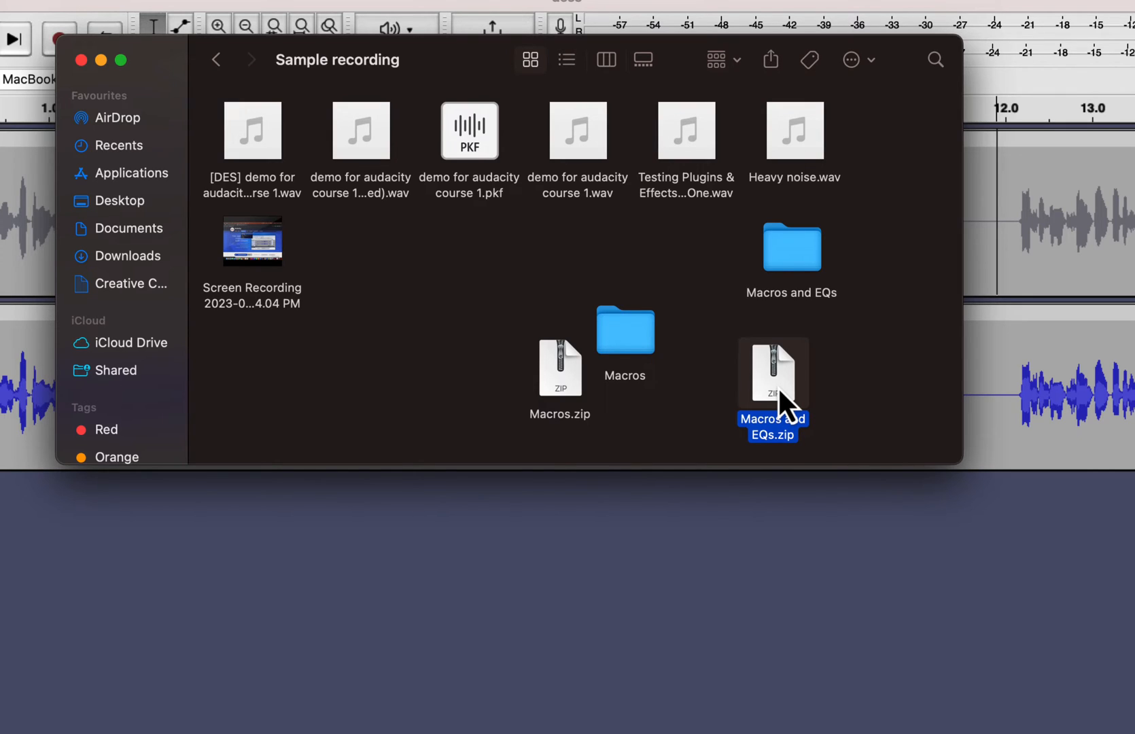
double_click(791, 248)
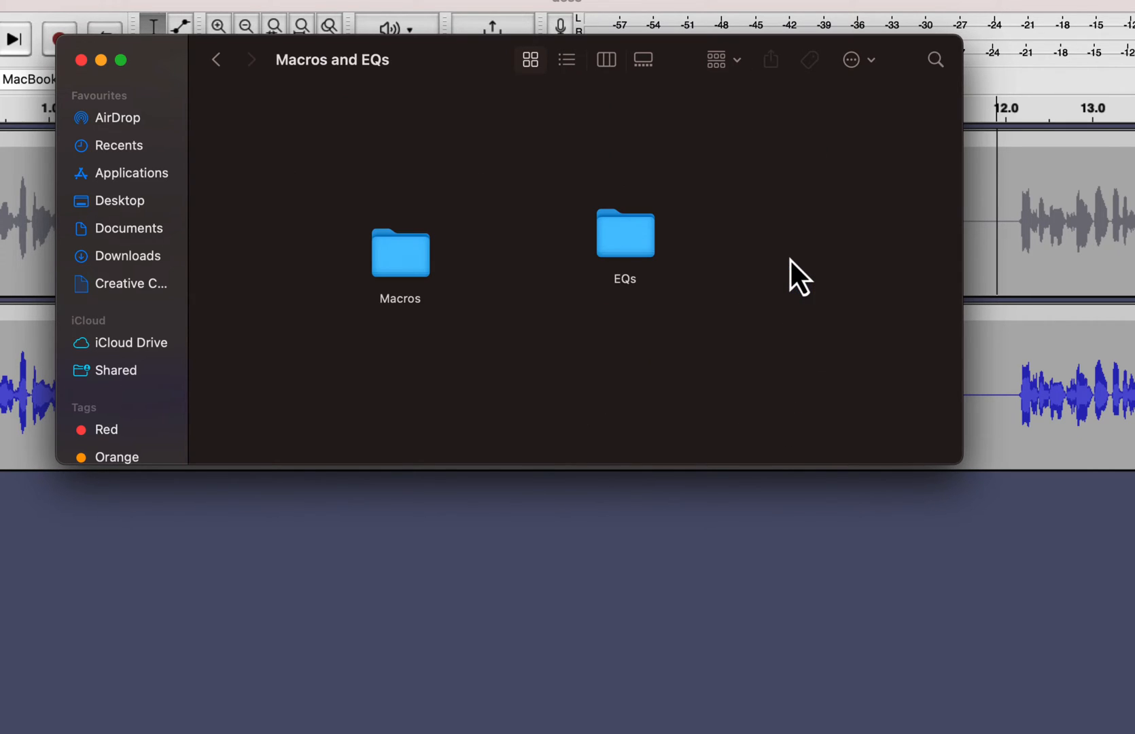
double_click(399, 254)
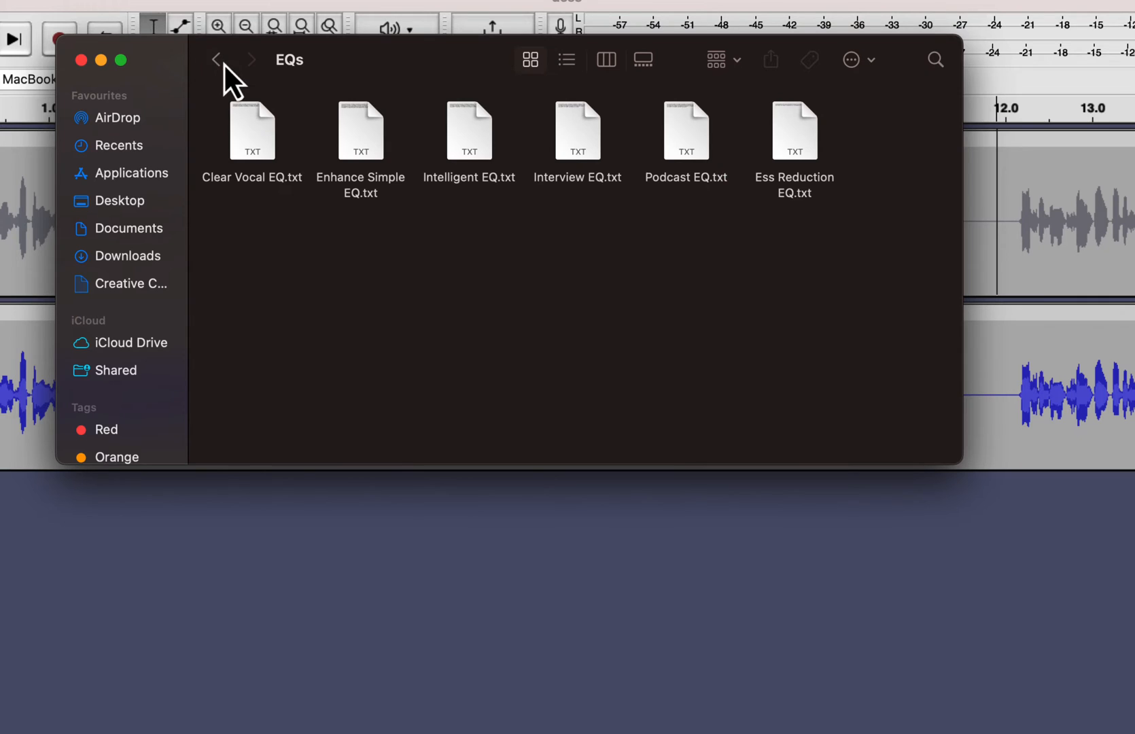
click(216, 60)
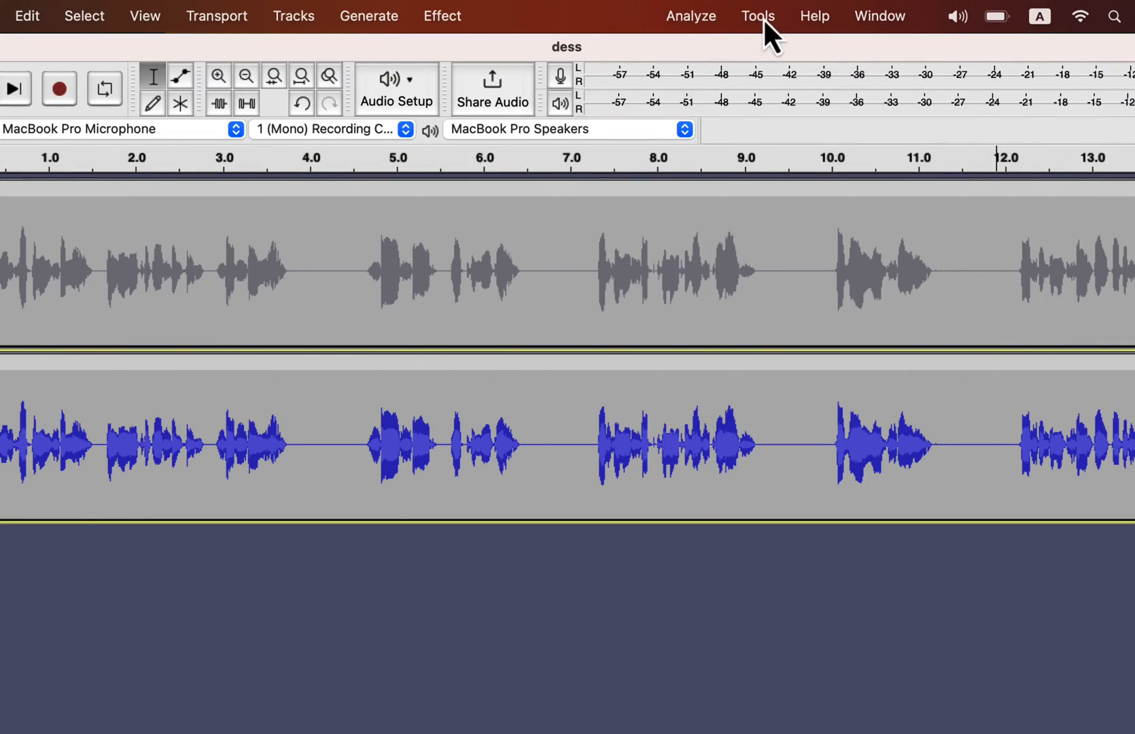
mouse_move(770, 101)
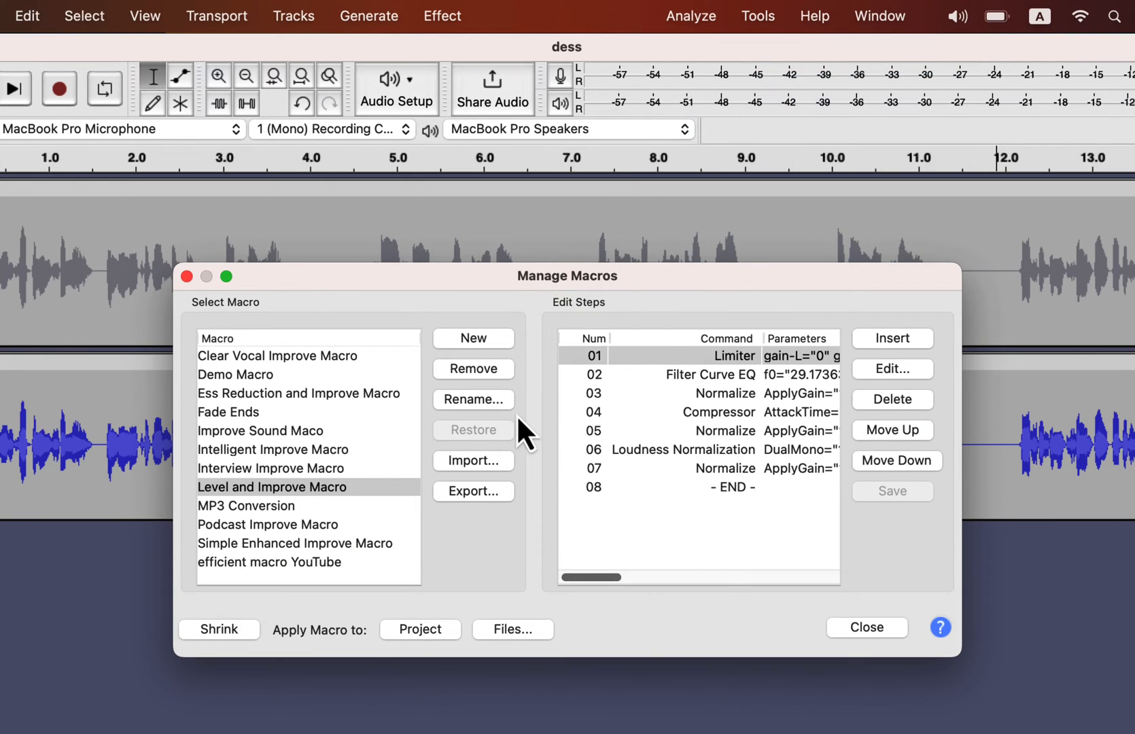
Step: Import Ess Reduction and Improve Macro.txt from the Macros folder into Manage Macros
click(473, 461)
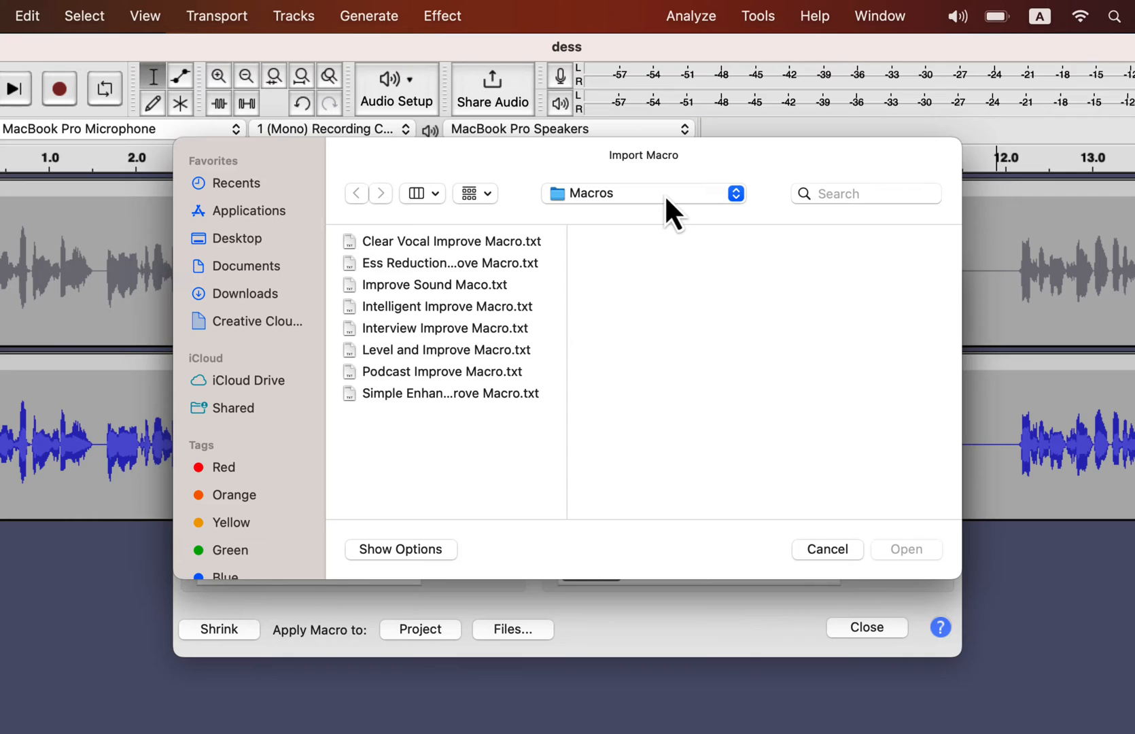
click(239, 238)
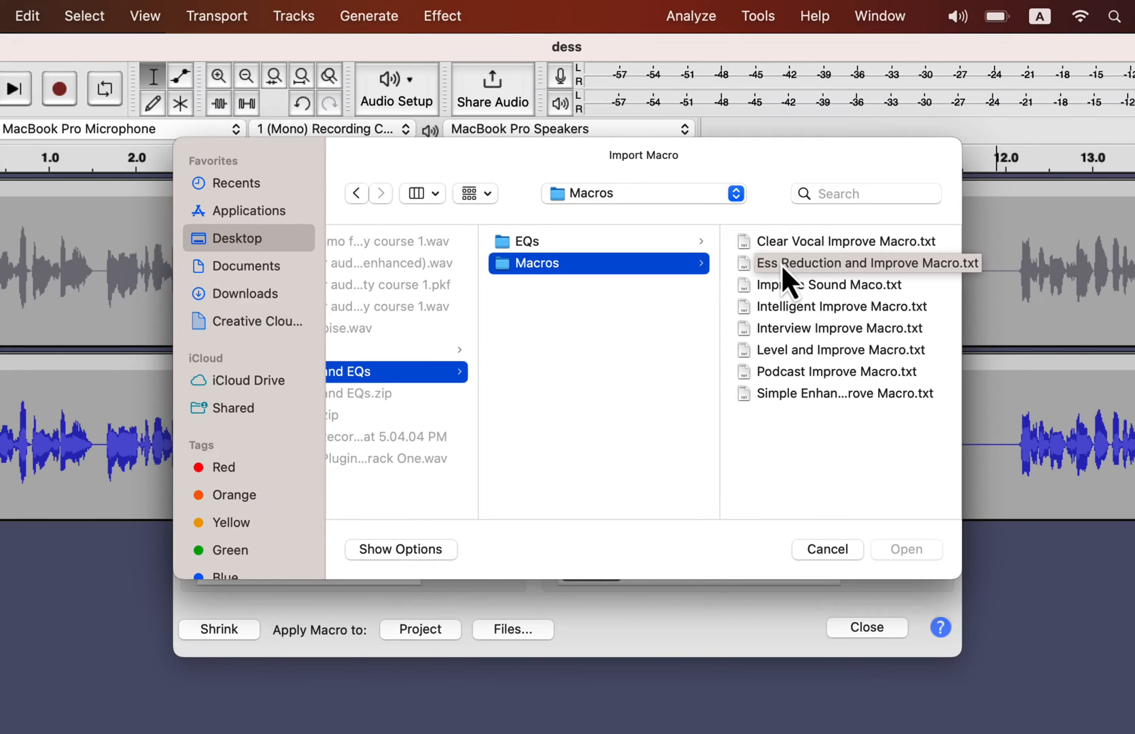
click(862, 262)
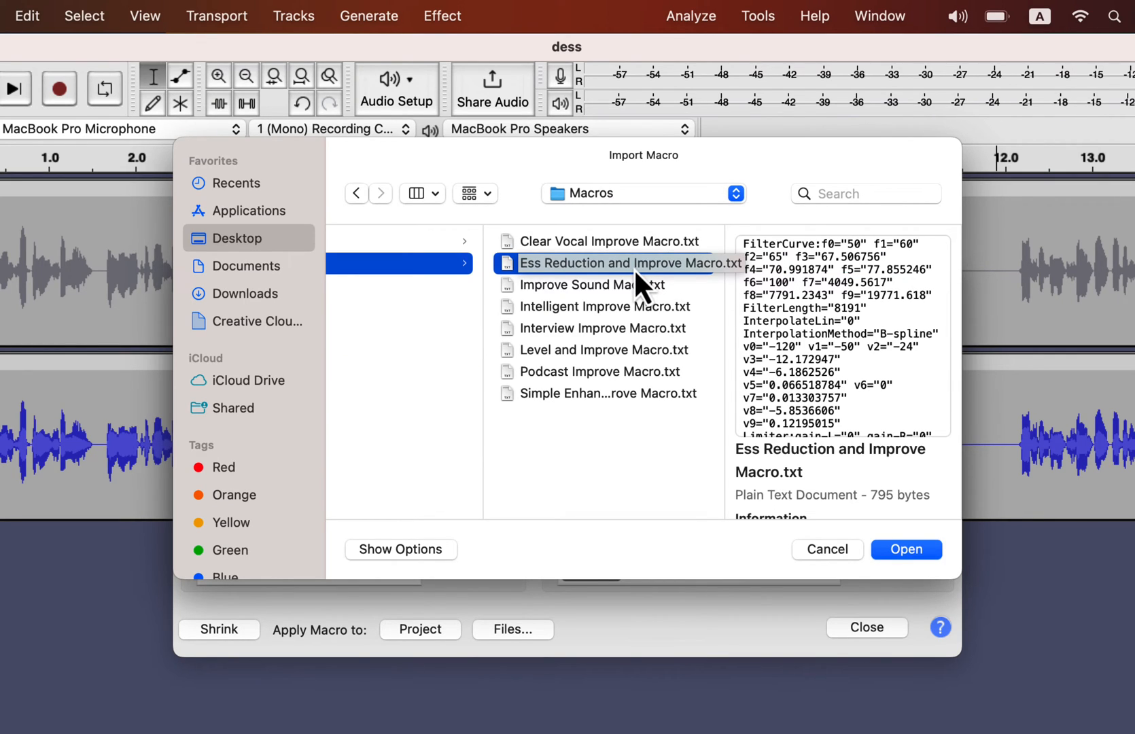
click(611, 240)
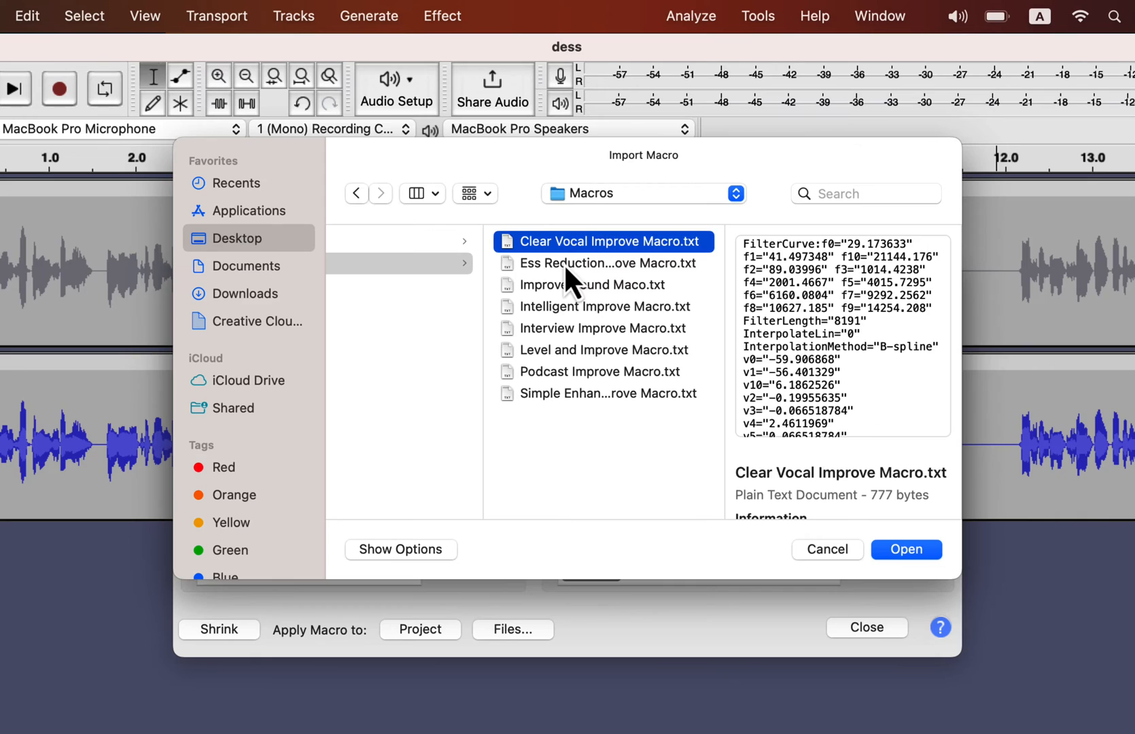
click(605, 263)
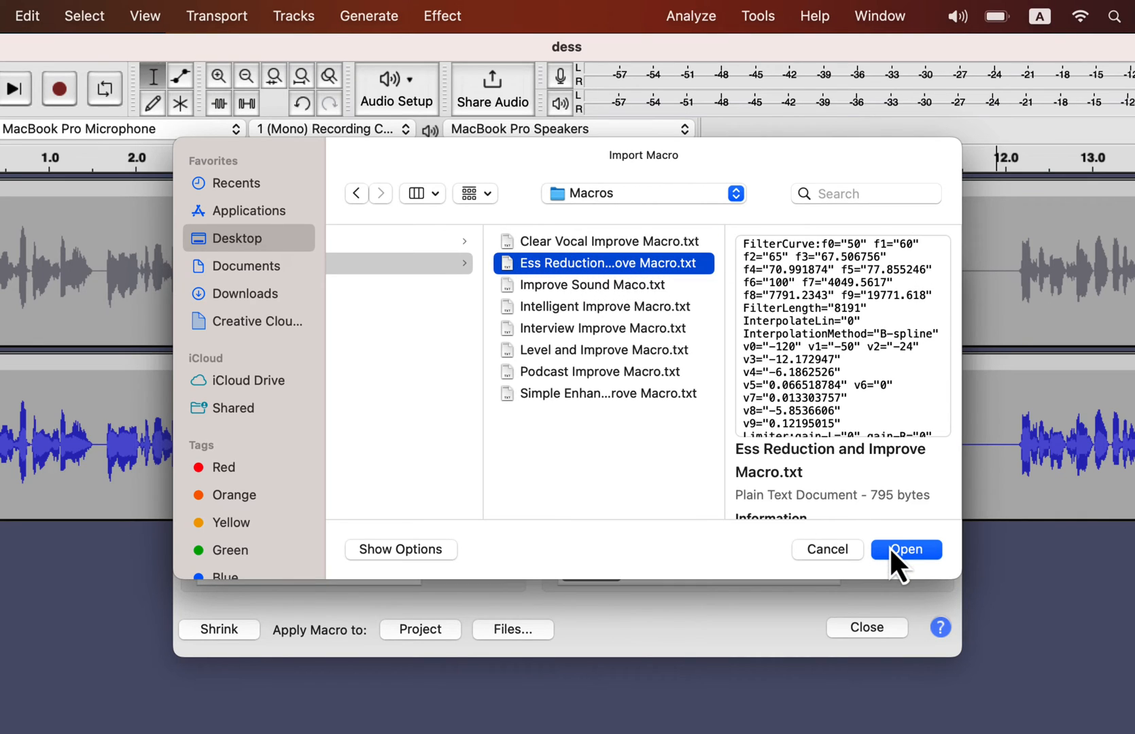
click(905, 549)
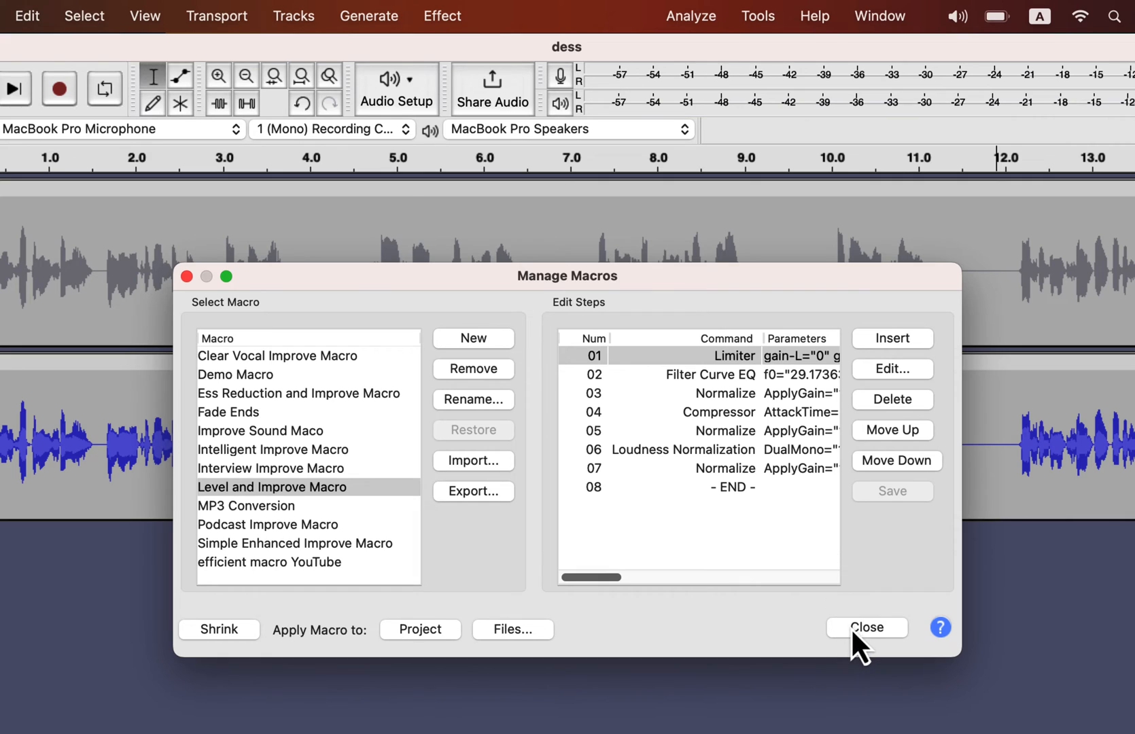
Step: Close the Macro Manager and confirm the new macro appears in the Apply Macro list
click(757, 16)
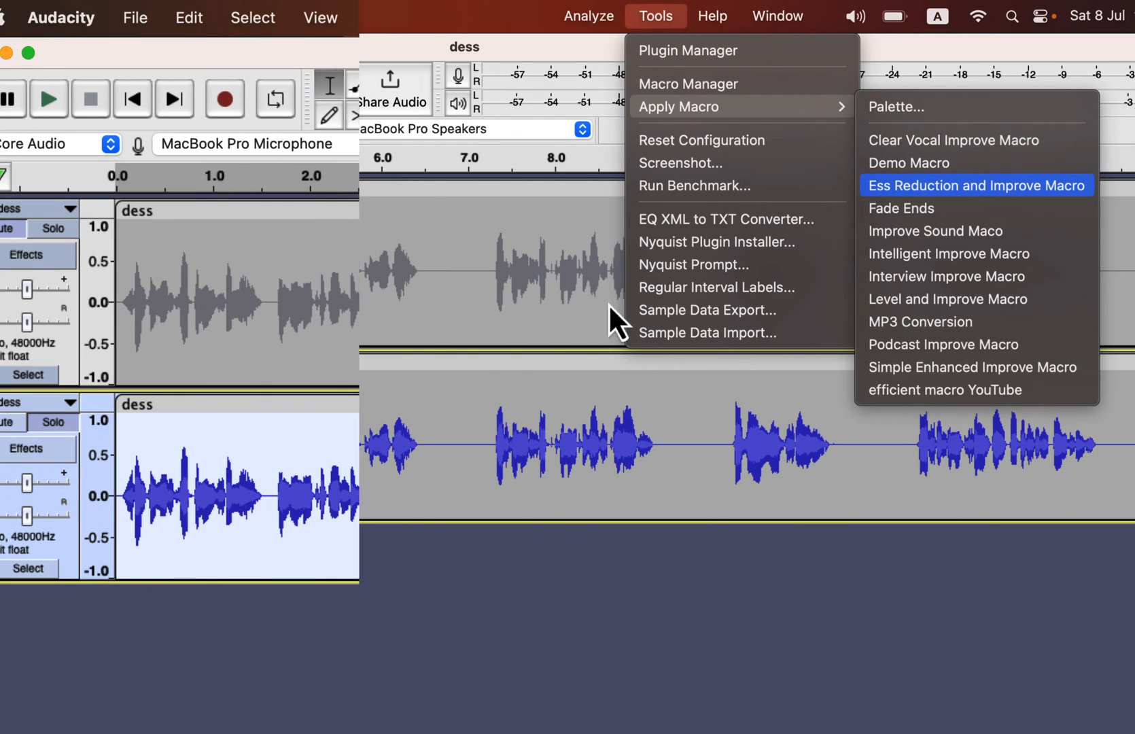
click(976, 185)
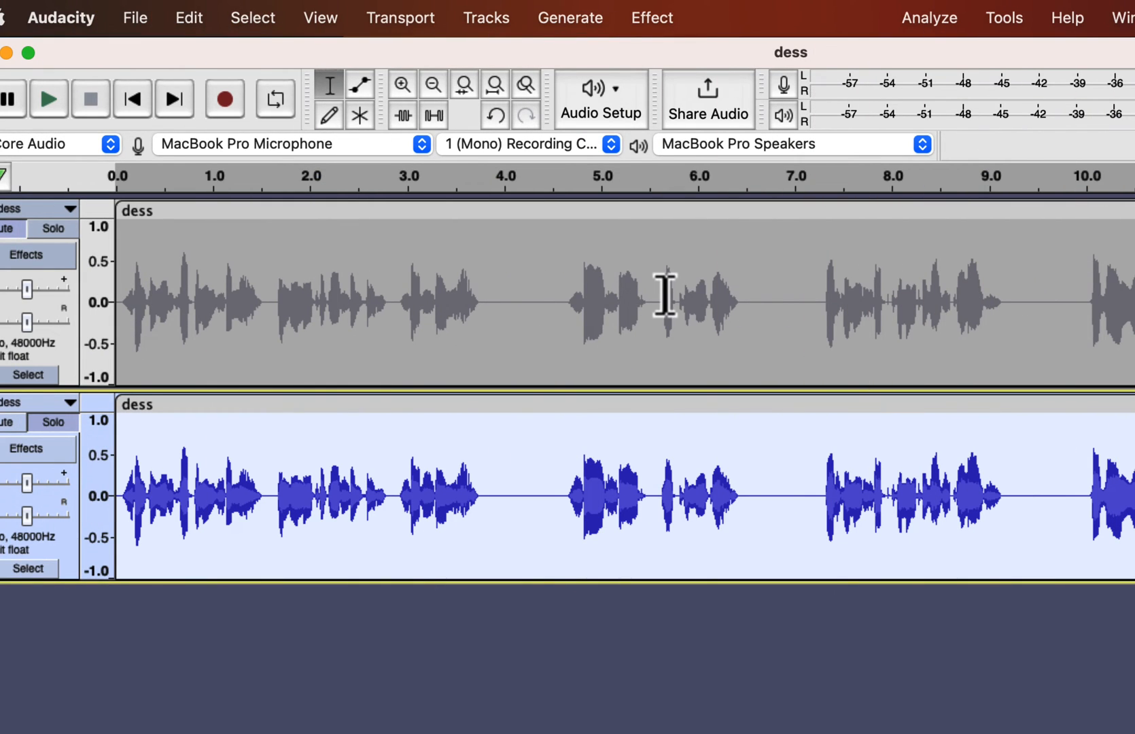
click(651, 18)
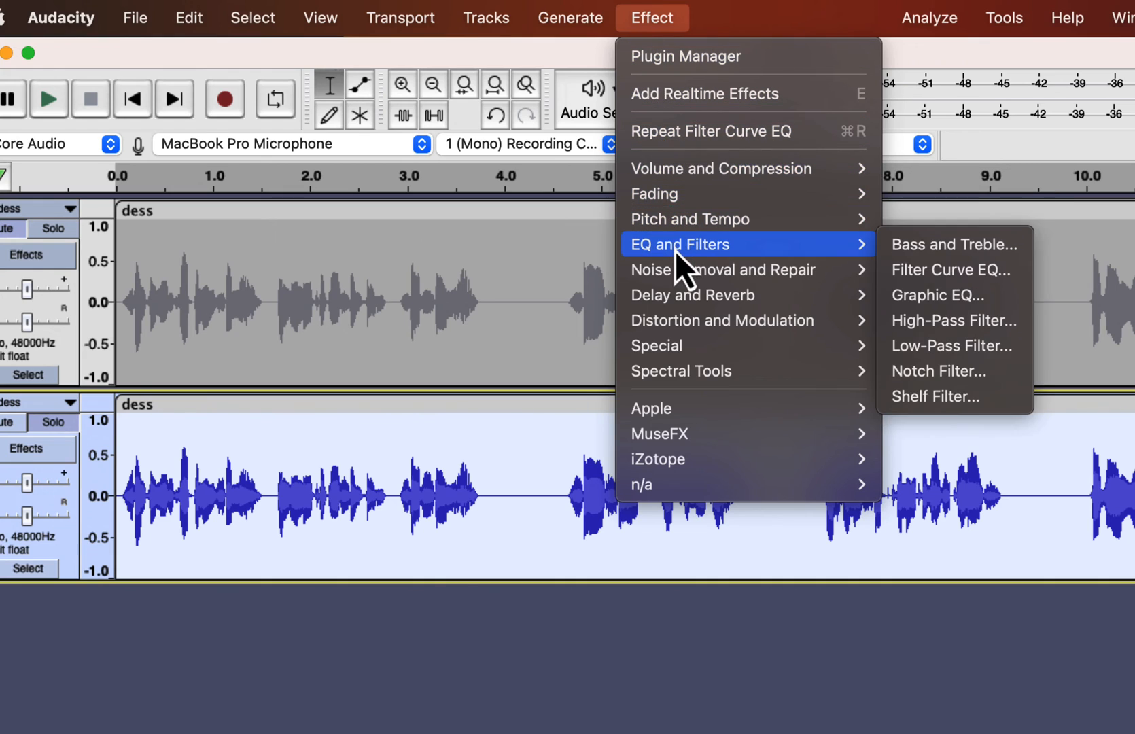
Step: Import Ess Reduction EQ.txt from the EQs folder as the Filter Curve EQ parameters
click(949, 271)
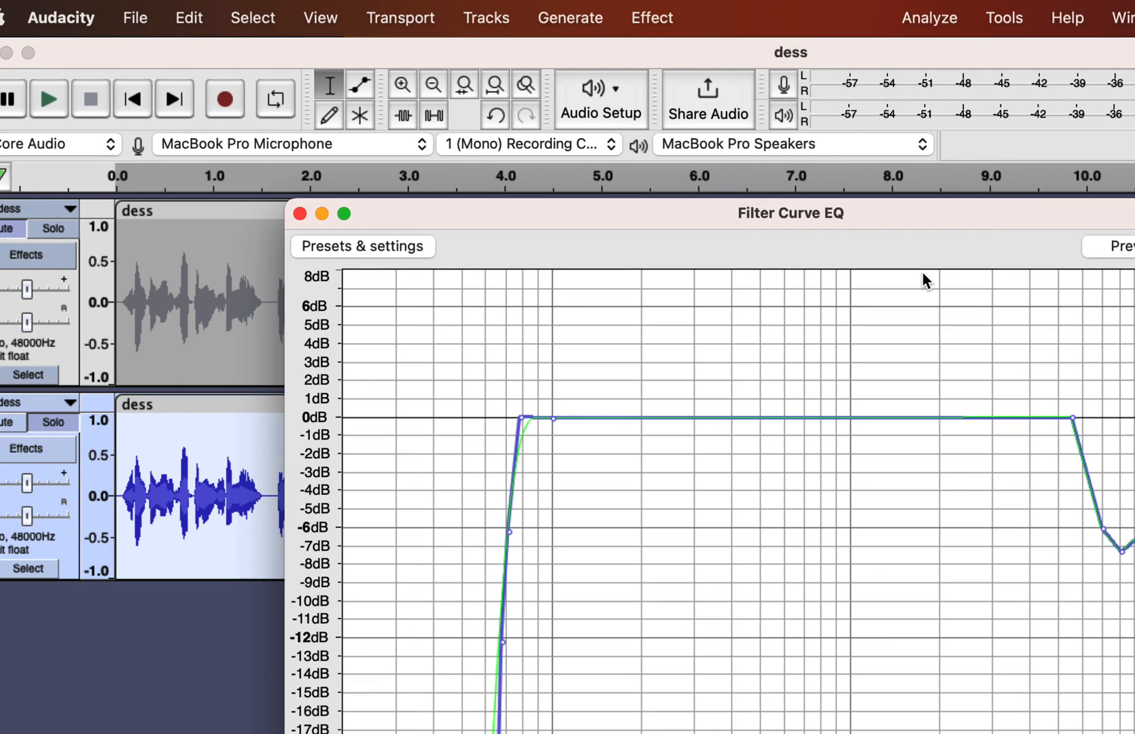
click(362, 246)
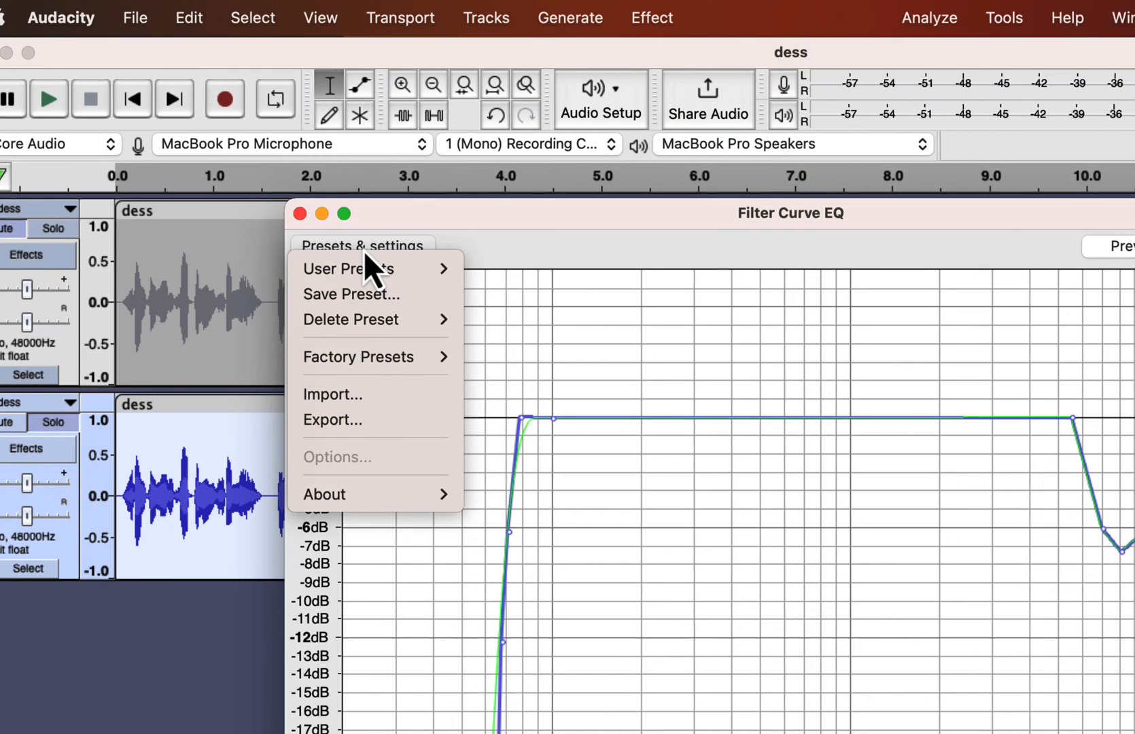
click(332, 394)
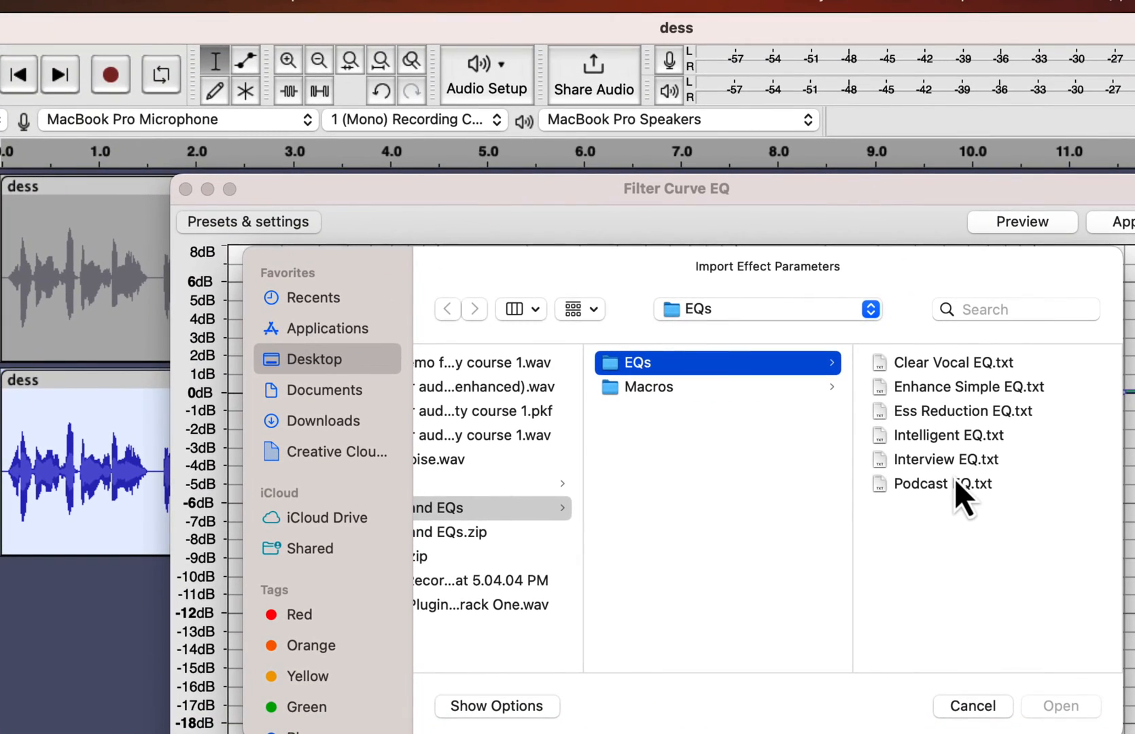
click(700, 411)
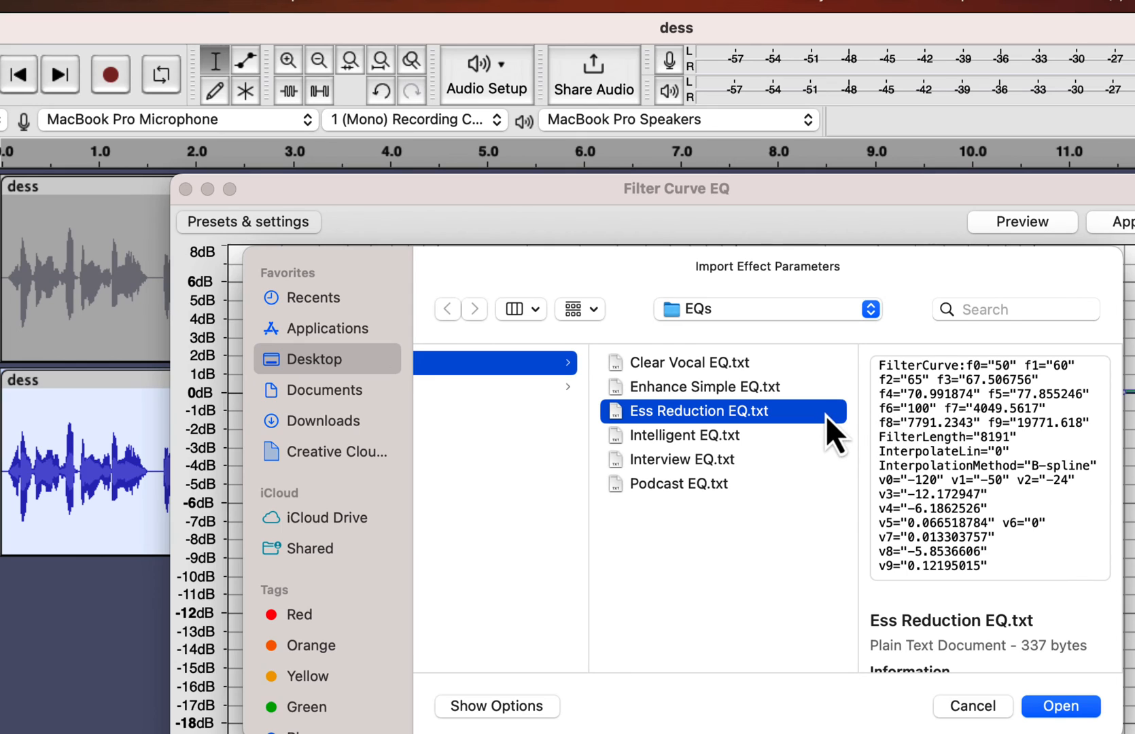
click(1060, 705)
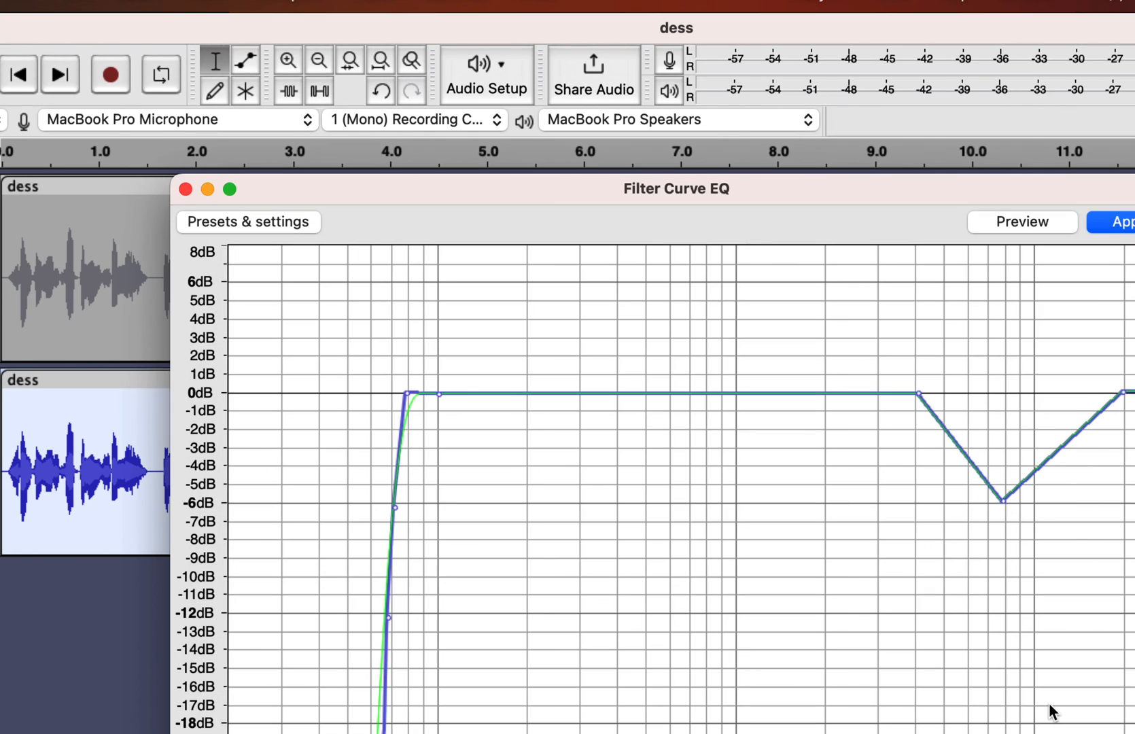
Step: Save the loaded curve as the Ess Reduction EQ user preset and confirm it is listed
click(247, 222)
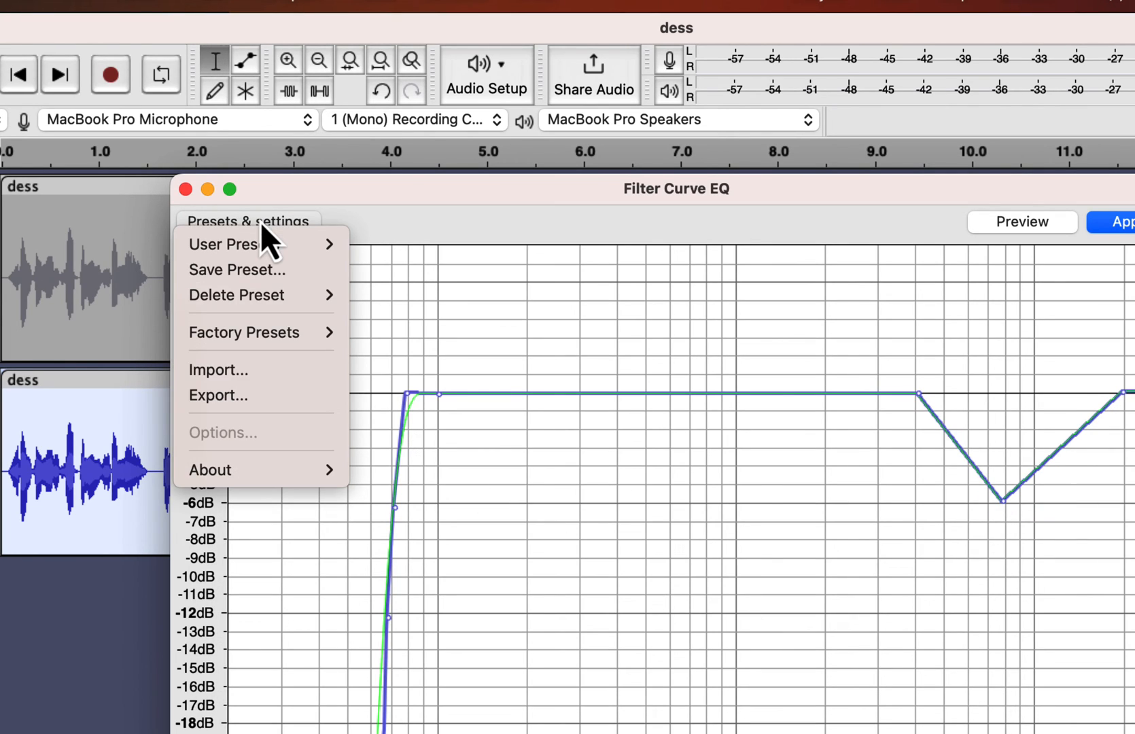
click(236, 269)
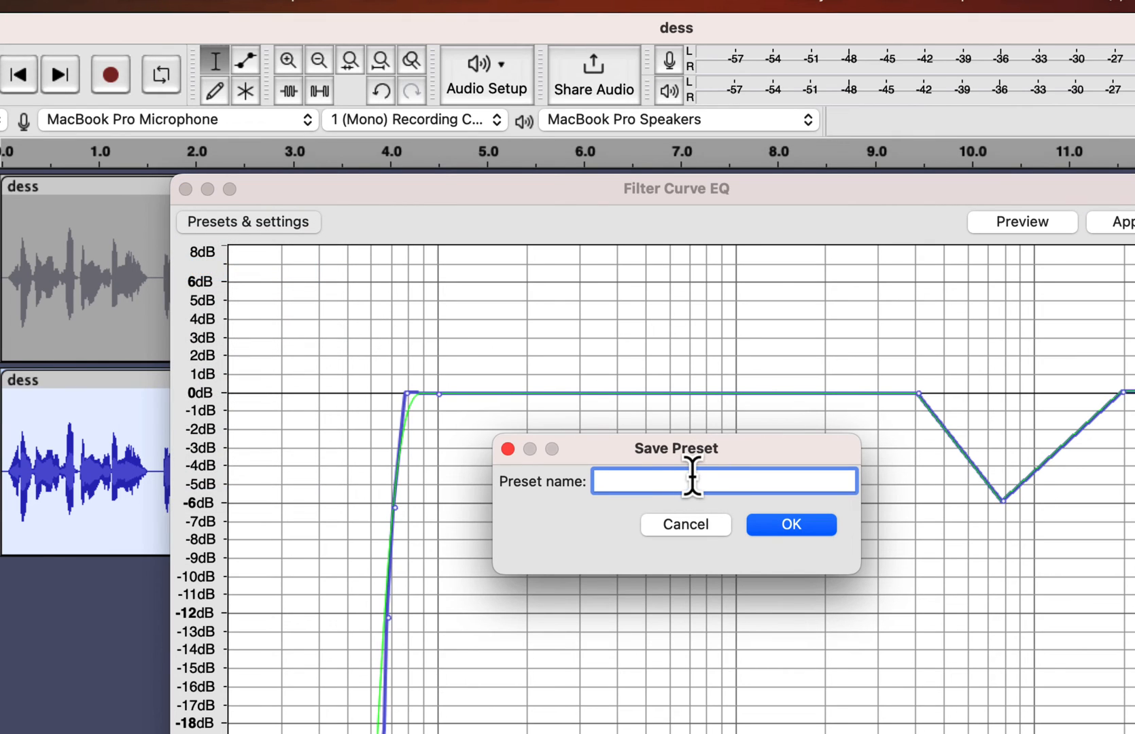
click(684, 525)
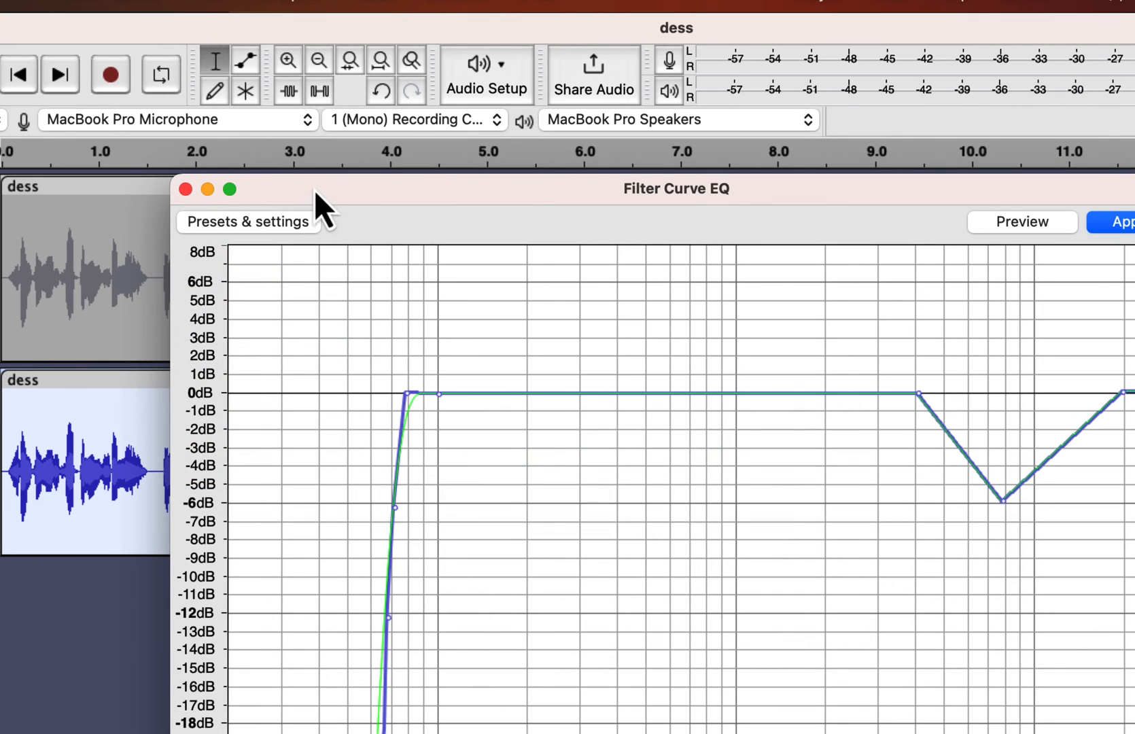
click(248, 222)
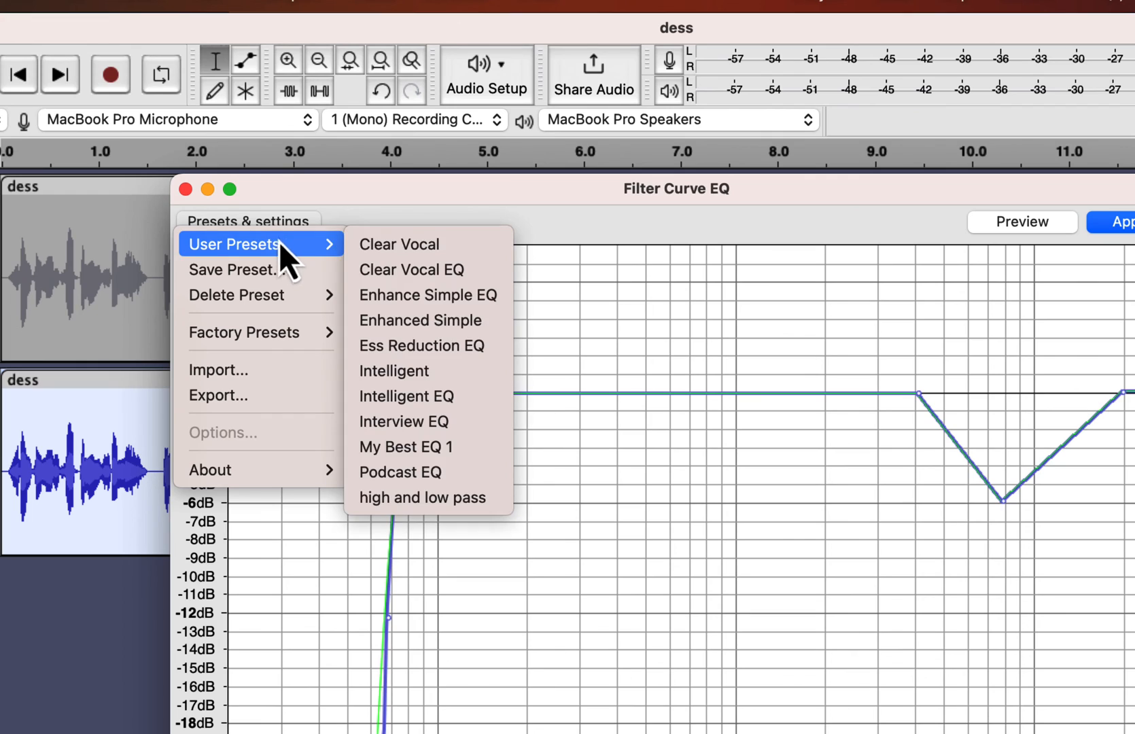
mouse_move(404, 313)
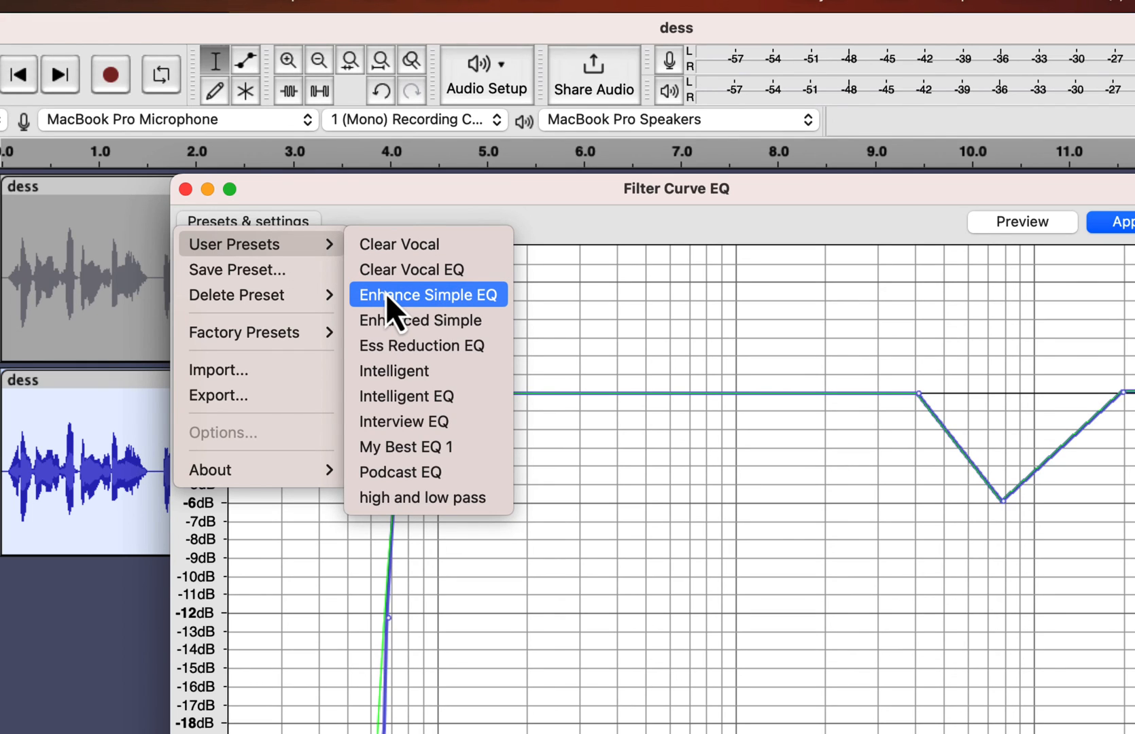
mouse_move(421, 345)
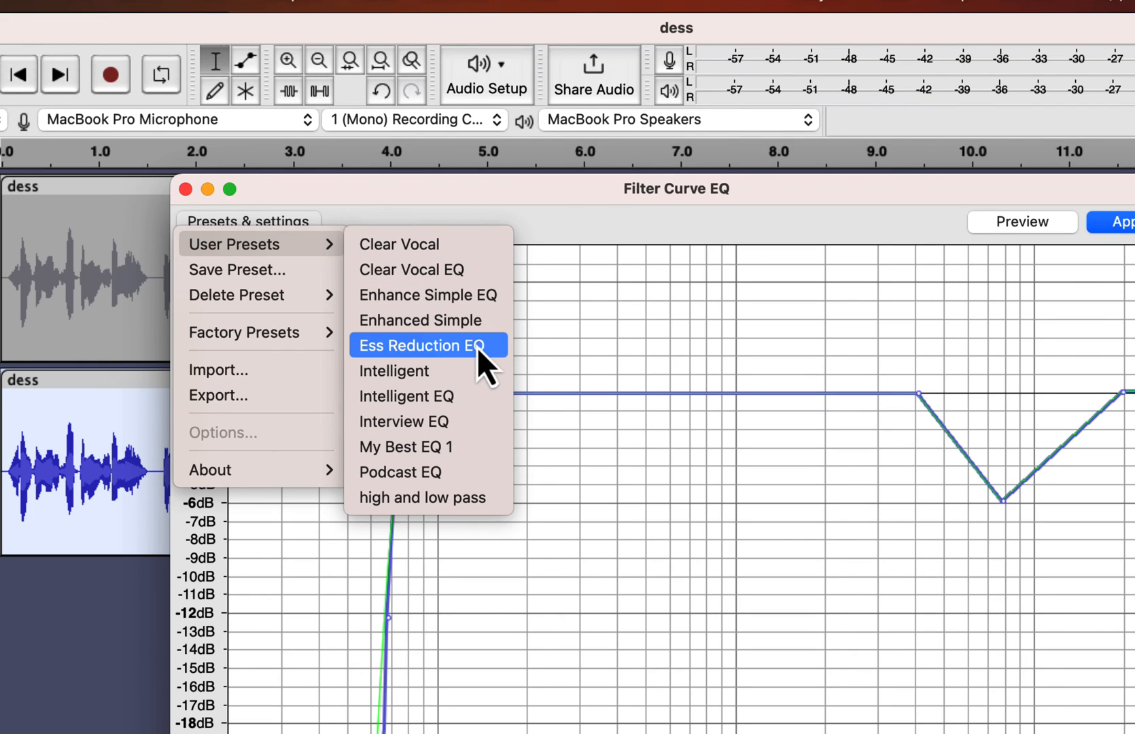